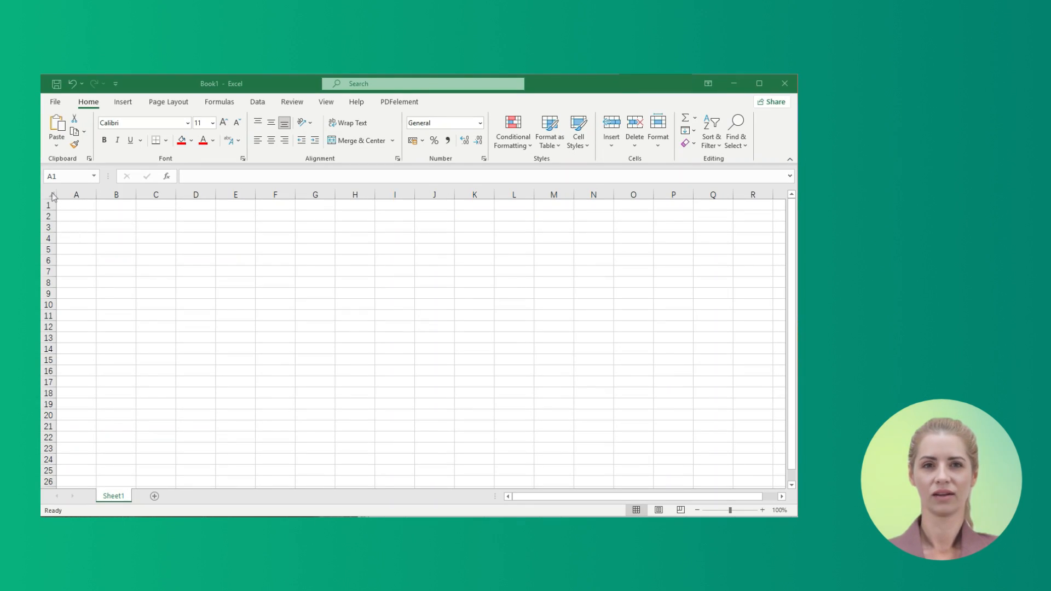
Select the whole sheet and set every column's width to 3 for a square grid.
left_click(51, 195)
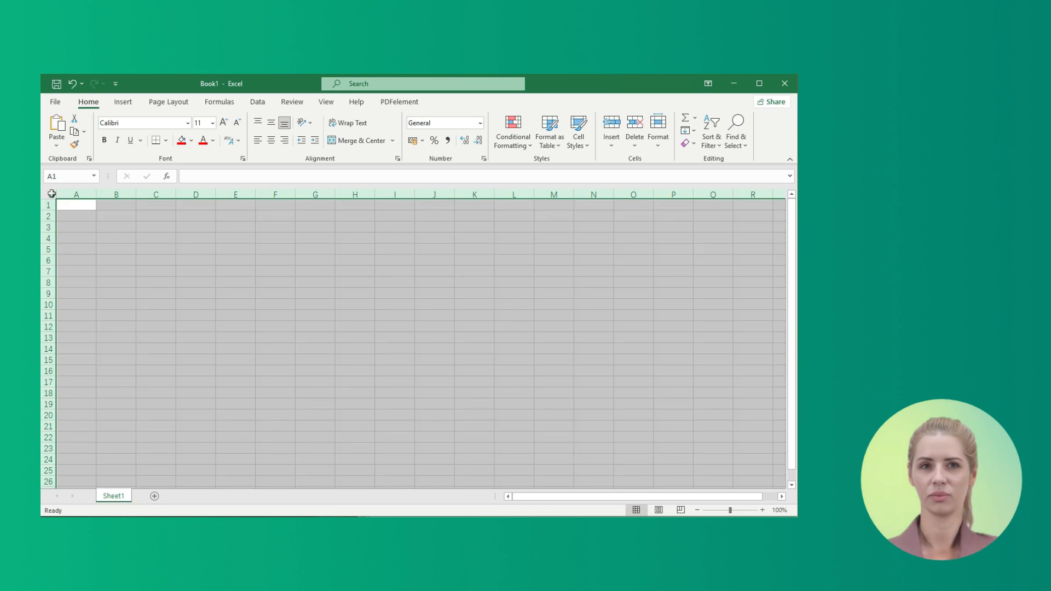
left_click(658, 129)
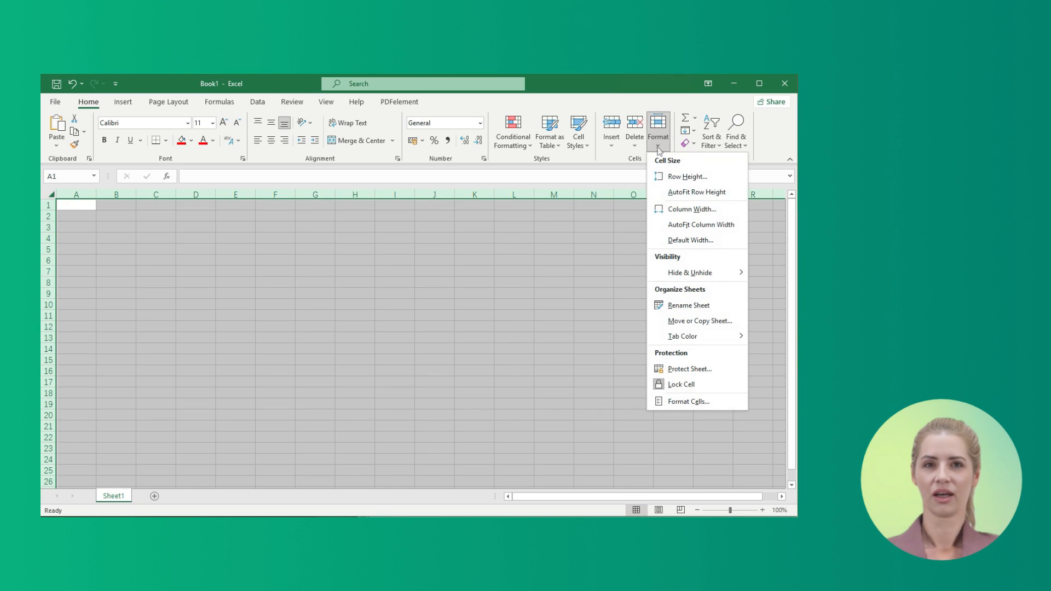
left_click(693, 208)
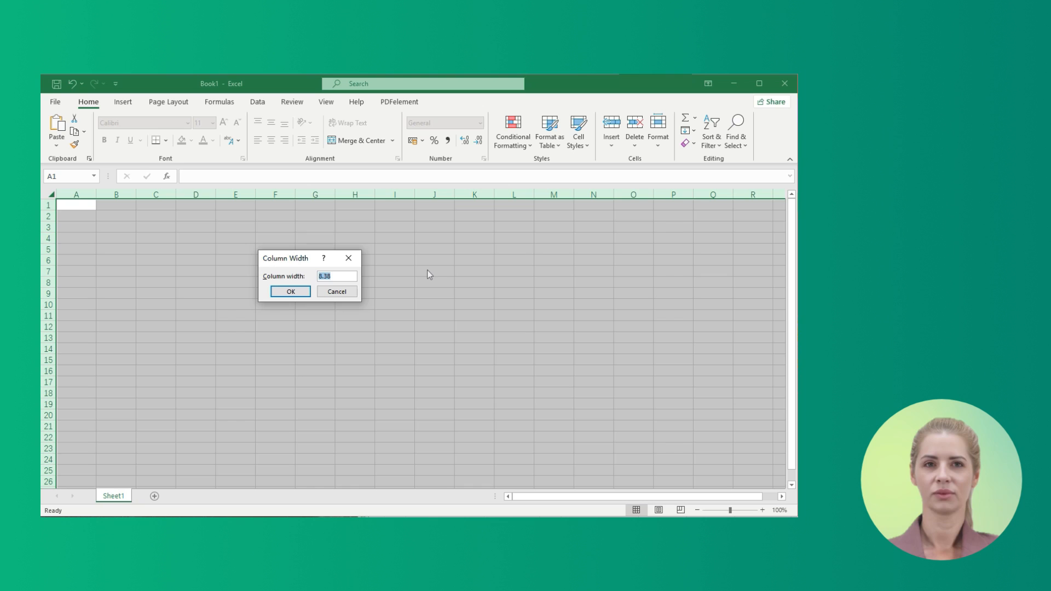
type("3")
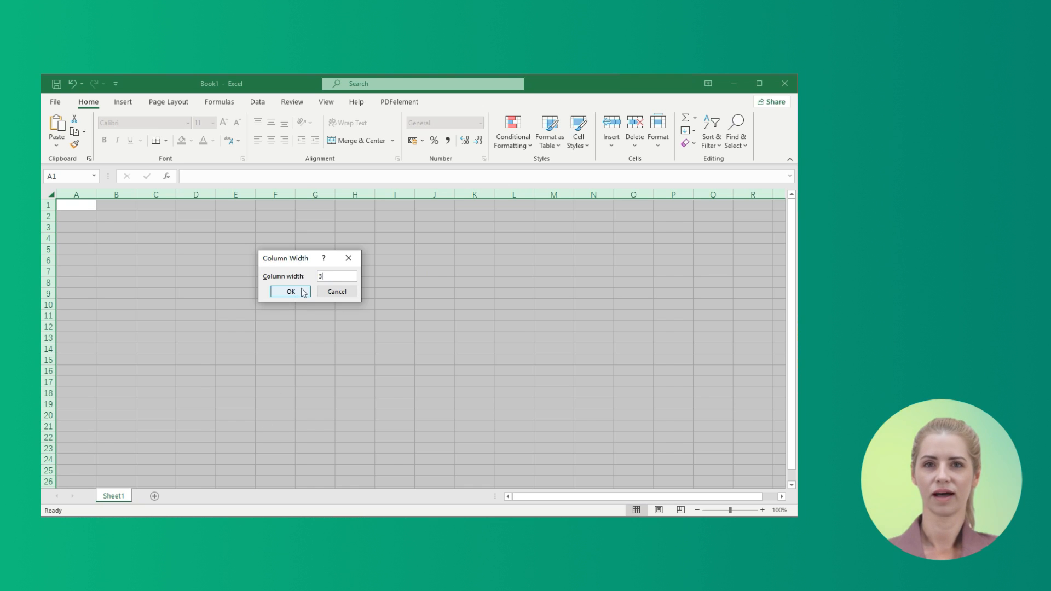
left_click(290, 291)
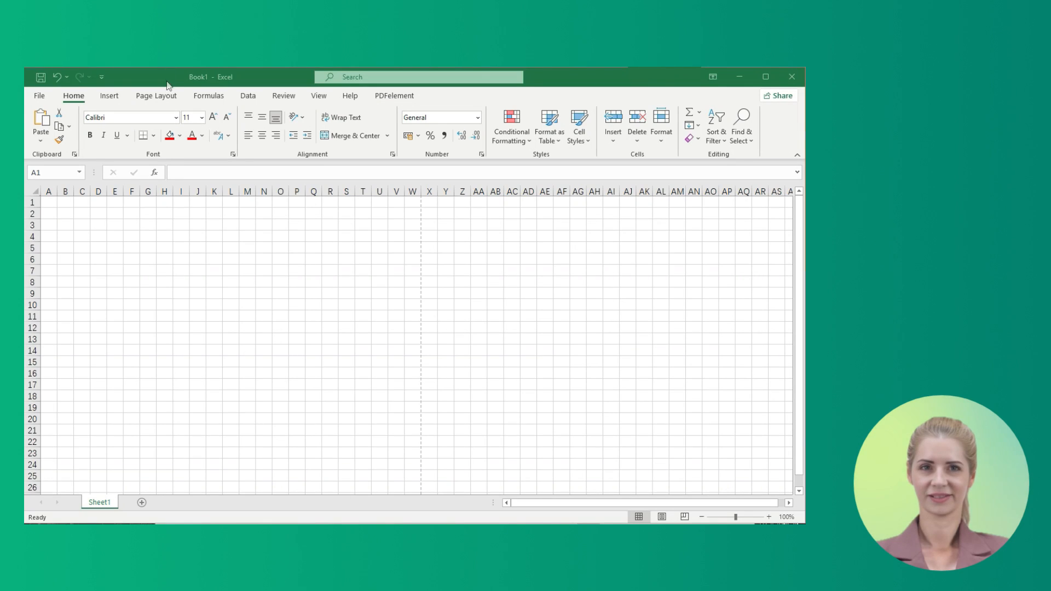
Set the sheet's page orientation to Landscape from the Page Layout options.
left_click(47, 202)
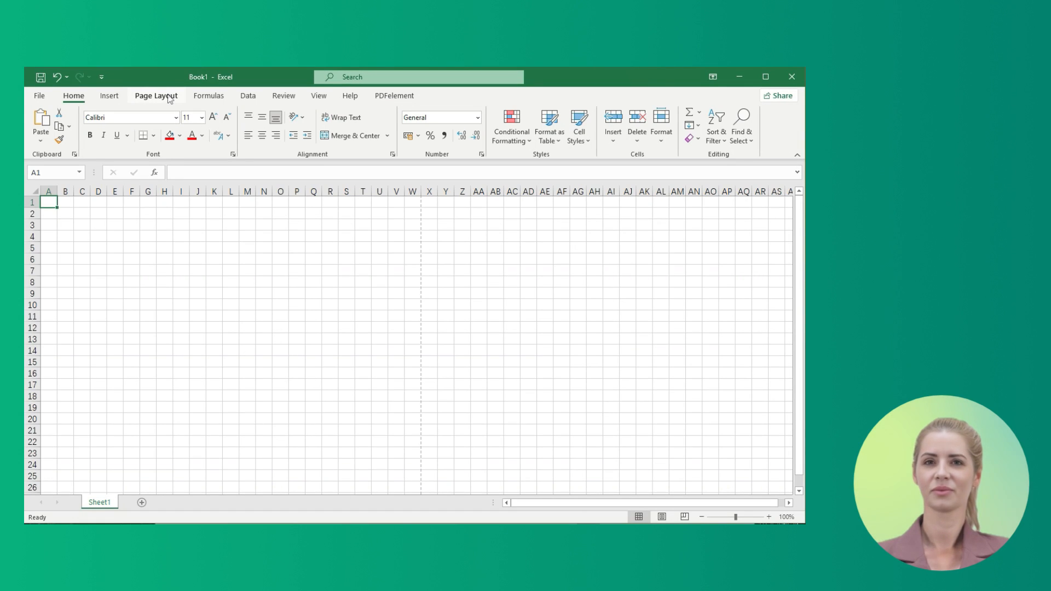
left_click(156, 95)
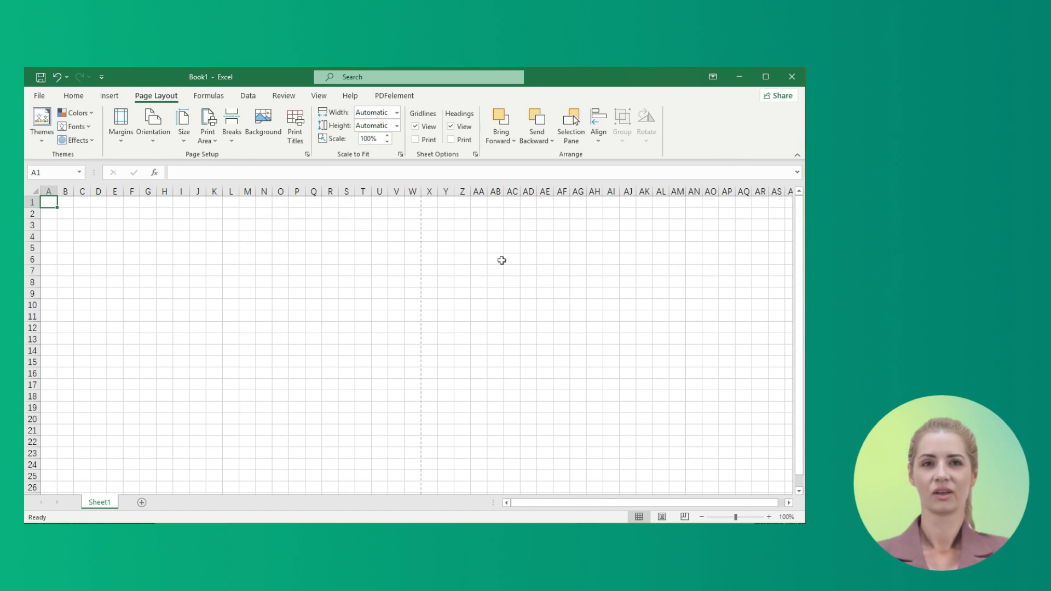
left_click(598, 124)
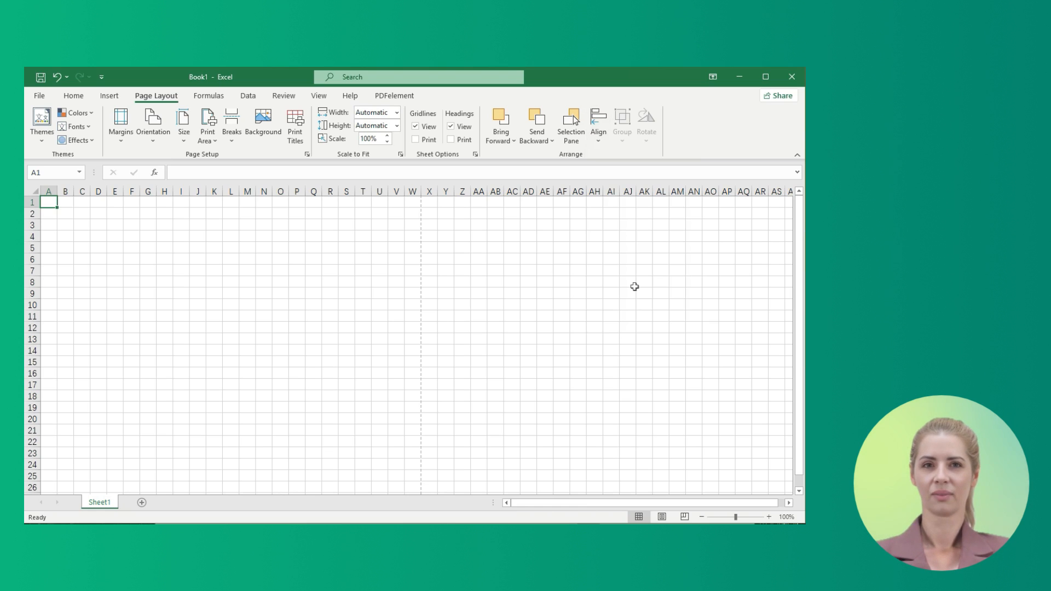
mouse_move(154, 124)
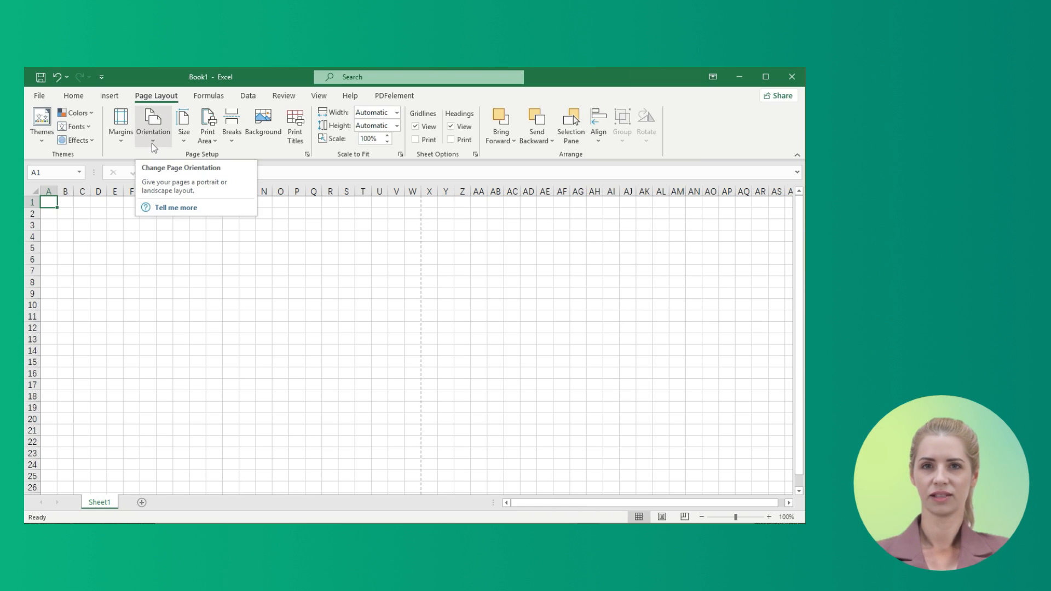
left_click(152, 124)
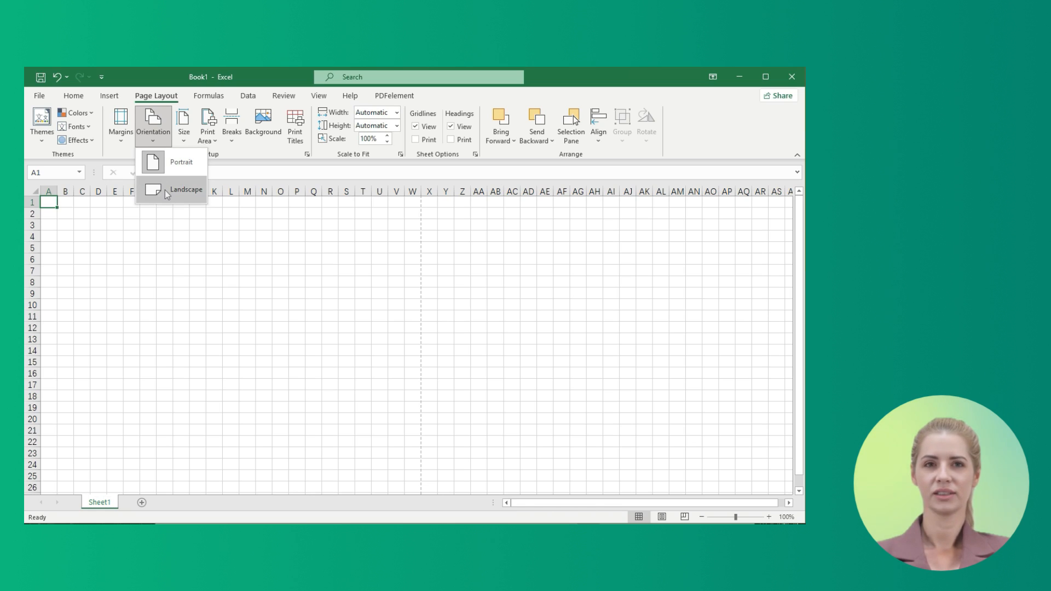
left_click(186, 190)
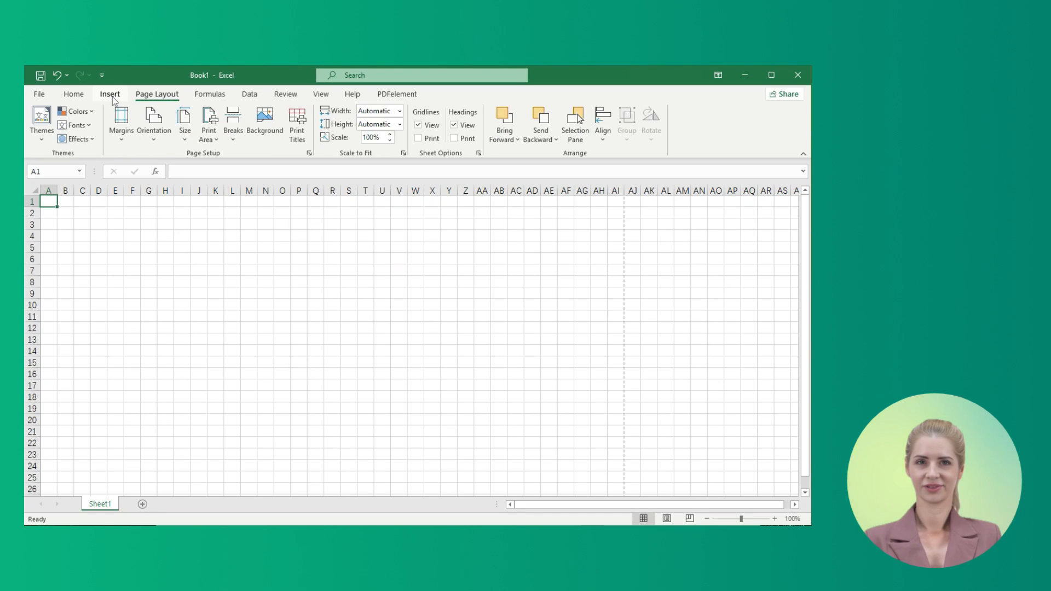
Draw two blue rectangles from the Shapes gallery, stacked vertically near the sheet's top.
left_click(109, 94)
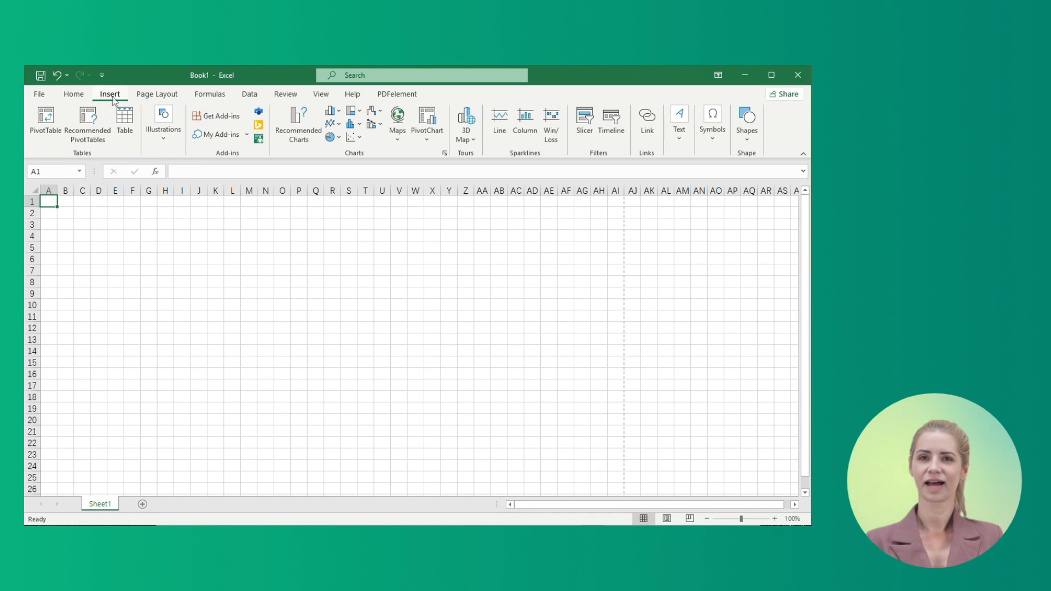
left_click(163, 123)
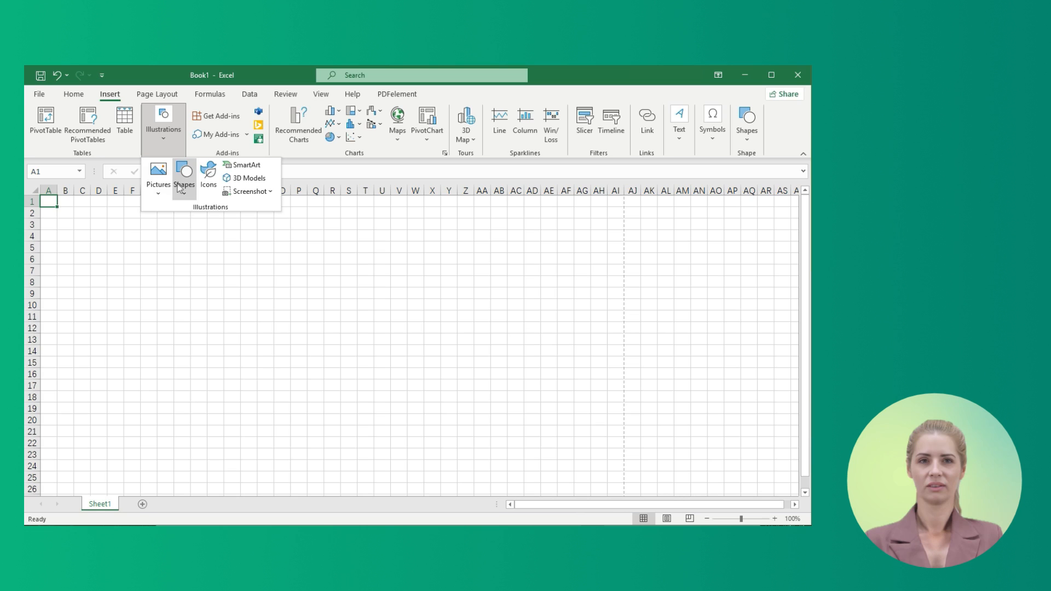
left_click(184, 175)
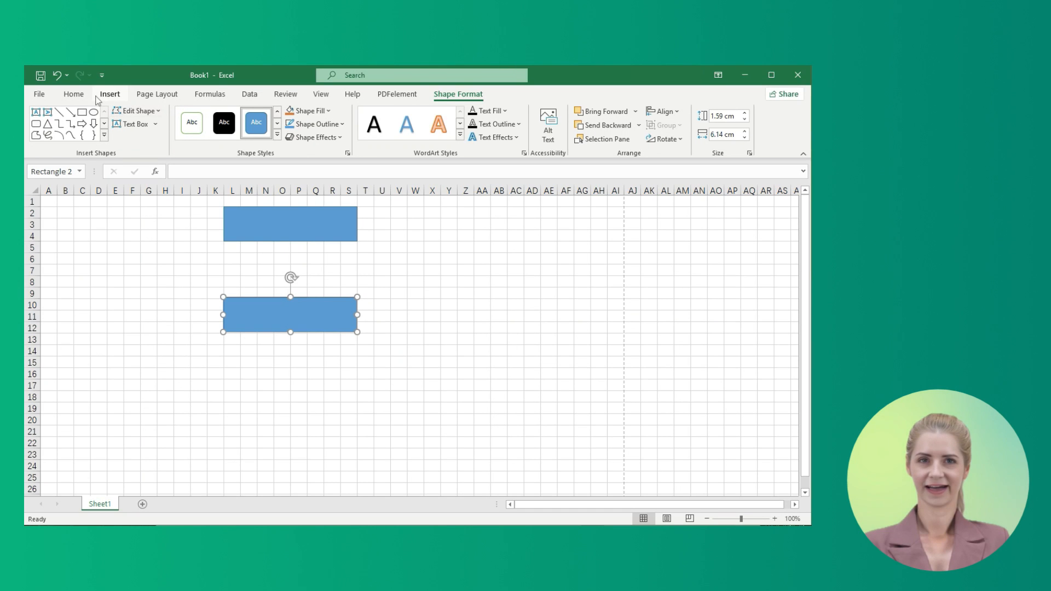
mouse_move(105, 101)
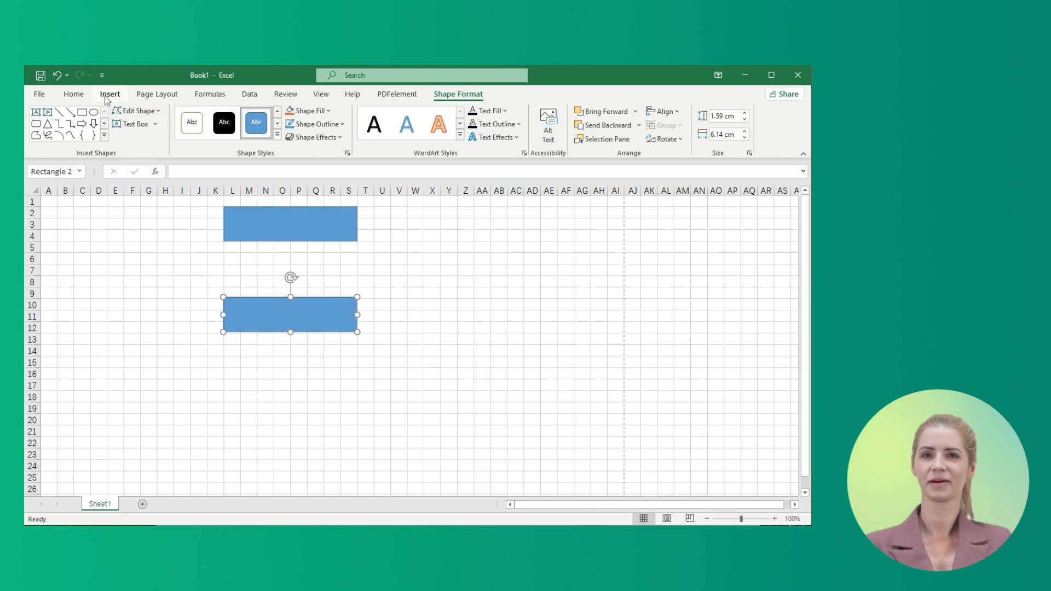
left_click(108, 94)
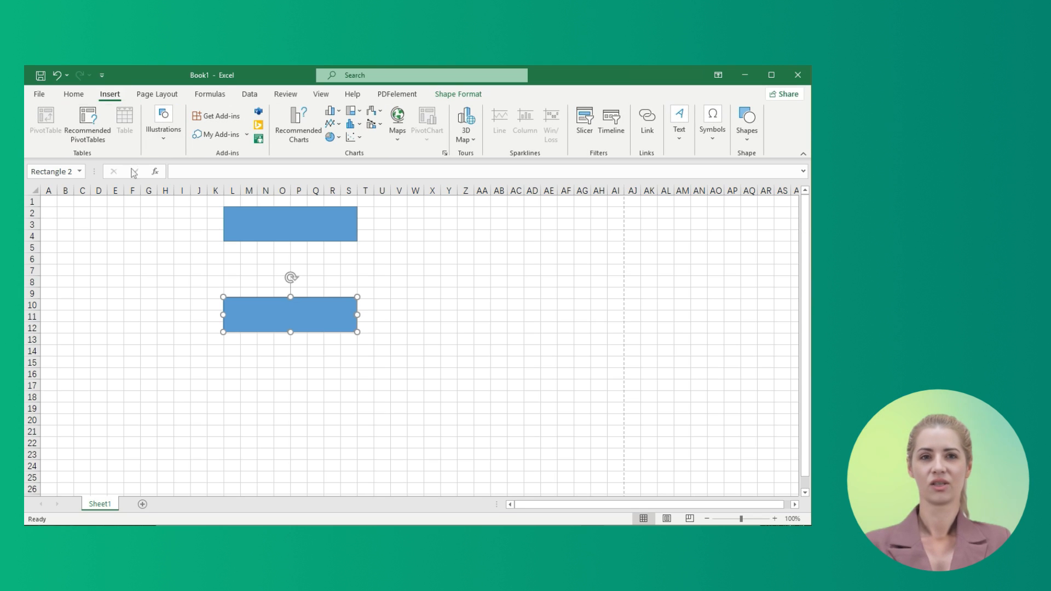
left_click(163, 124)
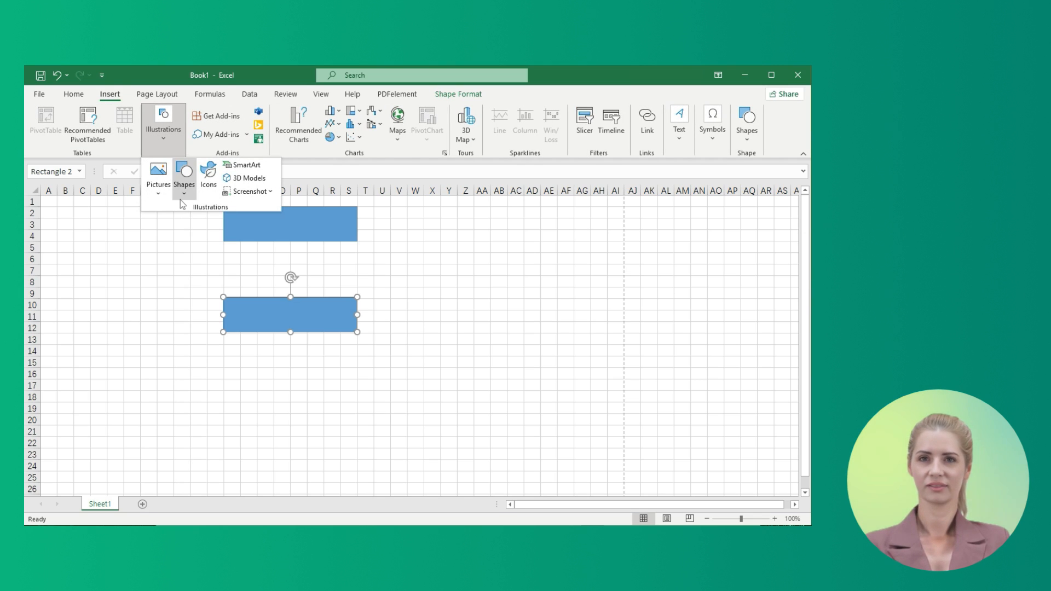
Link the top rectangle to the lower one with a straight arrow and label it 'Main Idea'.
left_click(184, 178)
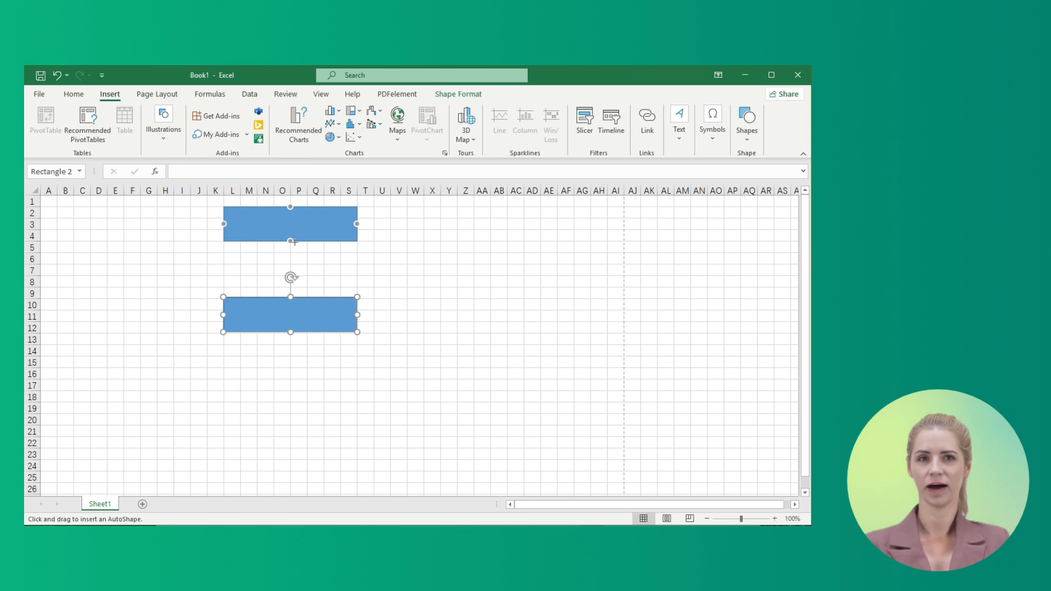
left_click(289, 315)
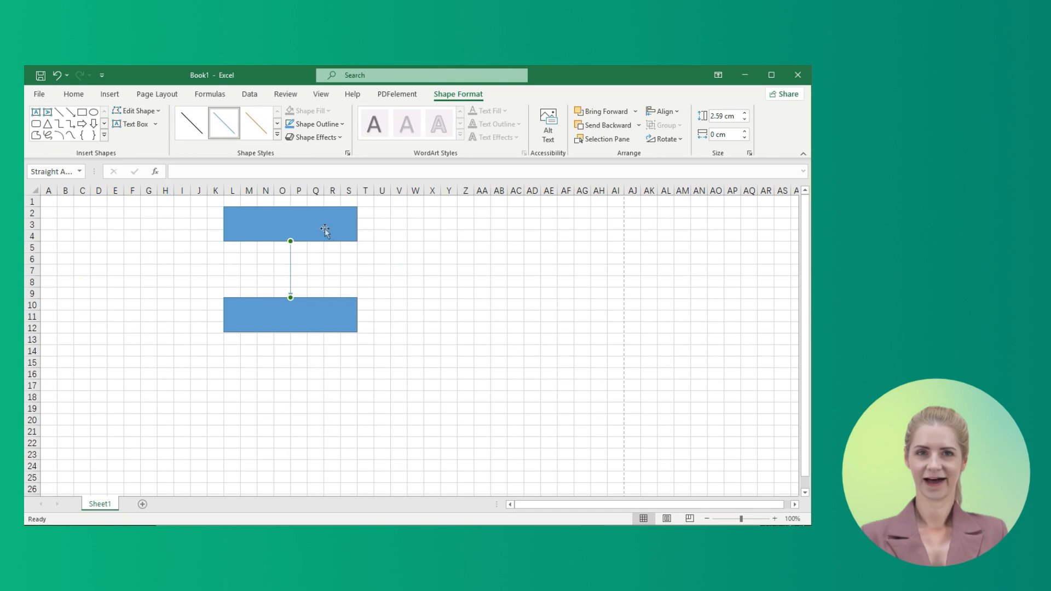
left_click(290, 224)
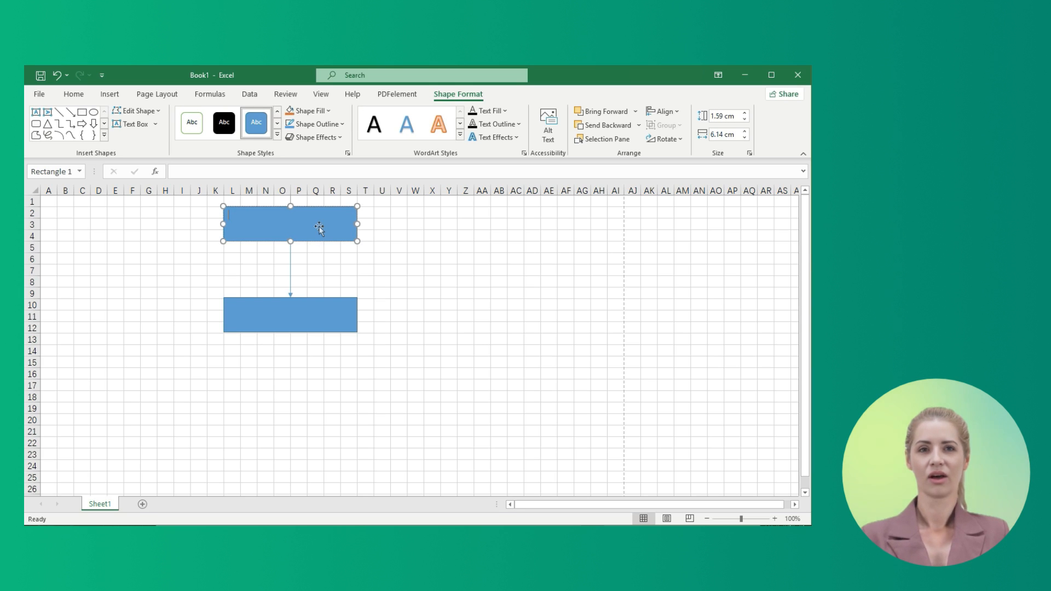
type("Mai")
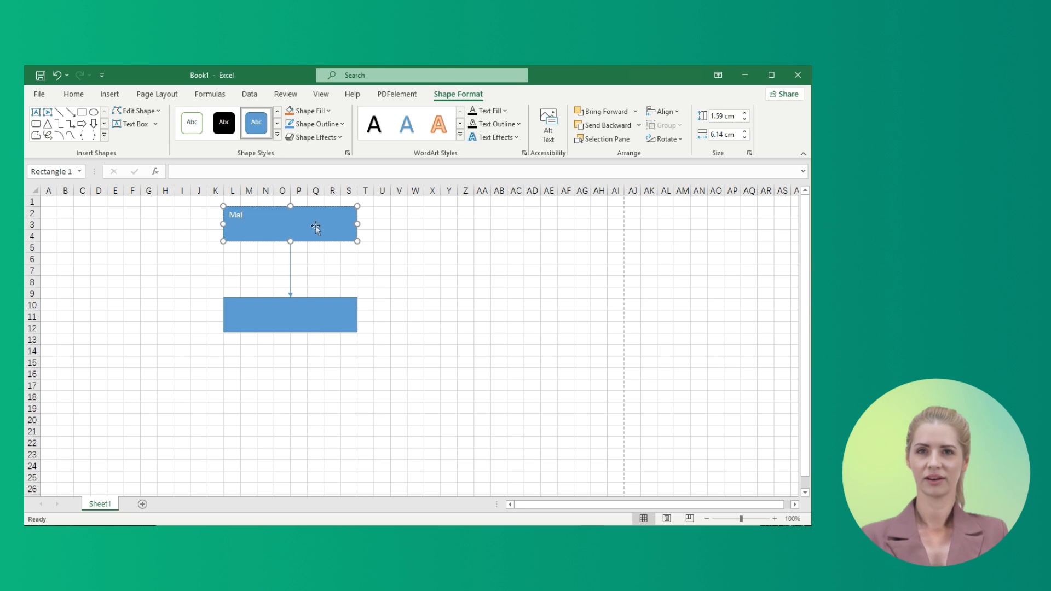
type("n Idea")
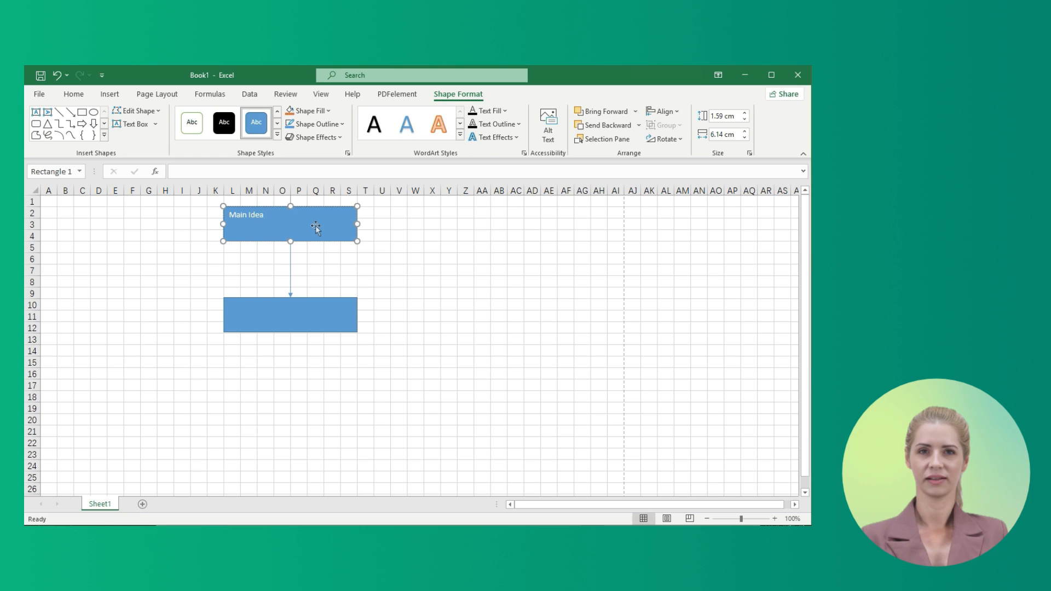
left_click(432, 271)
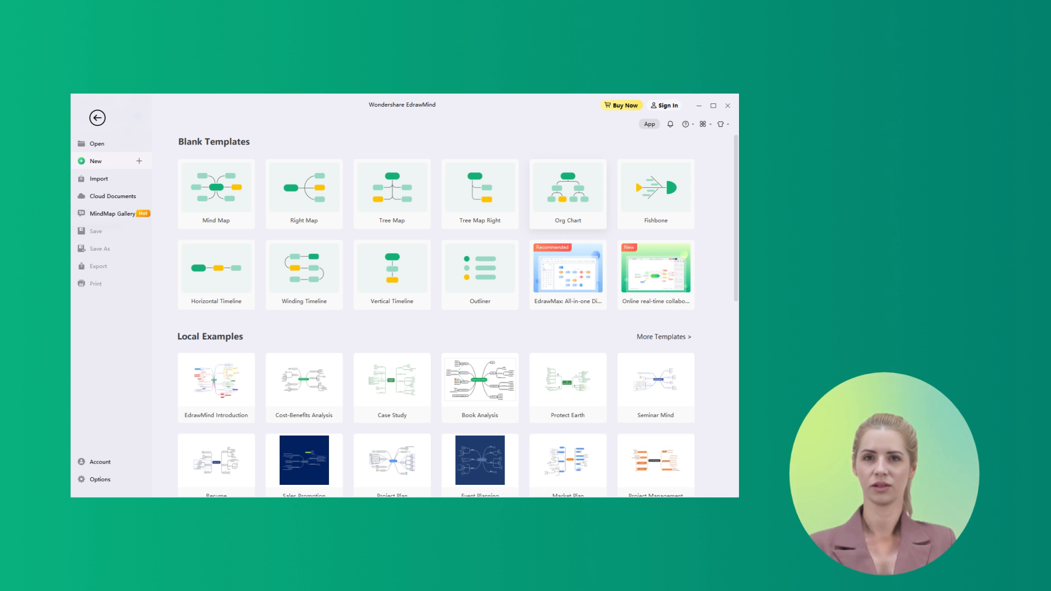
mouse_move(568, 194)
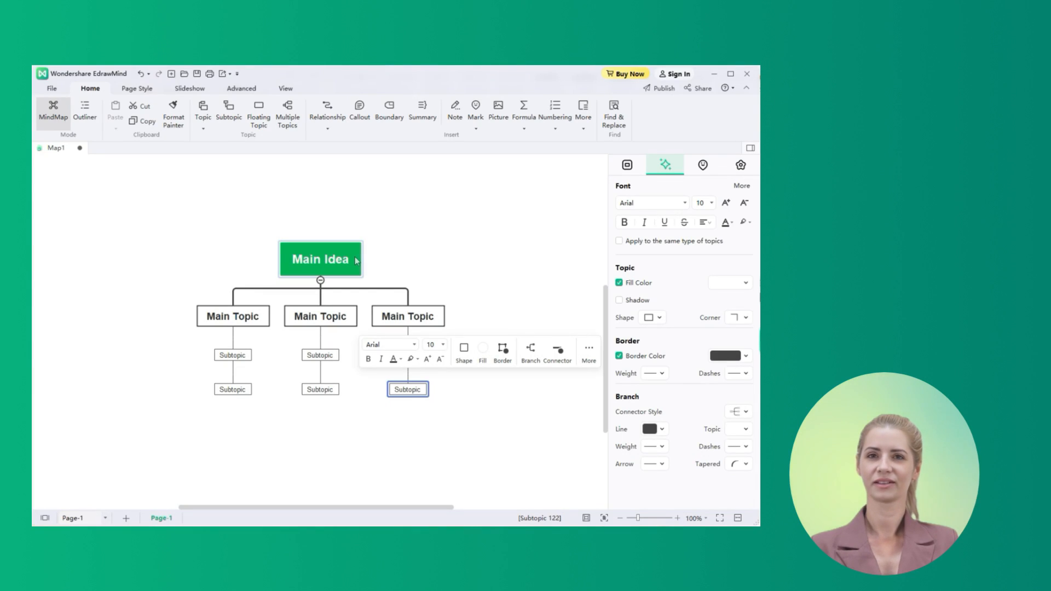
Add a fourth Main Topic under Main Idea and give it a subtopic.
left_click(321, 259)
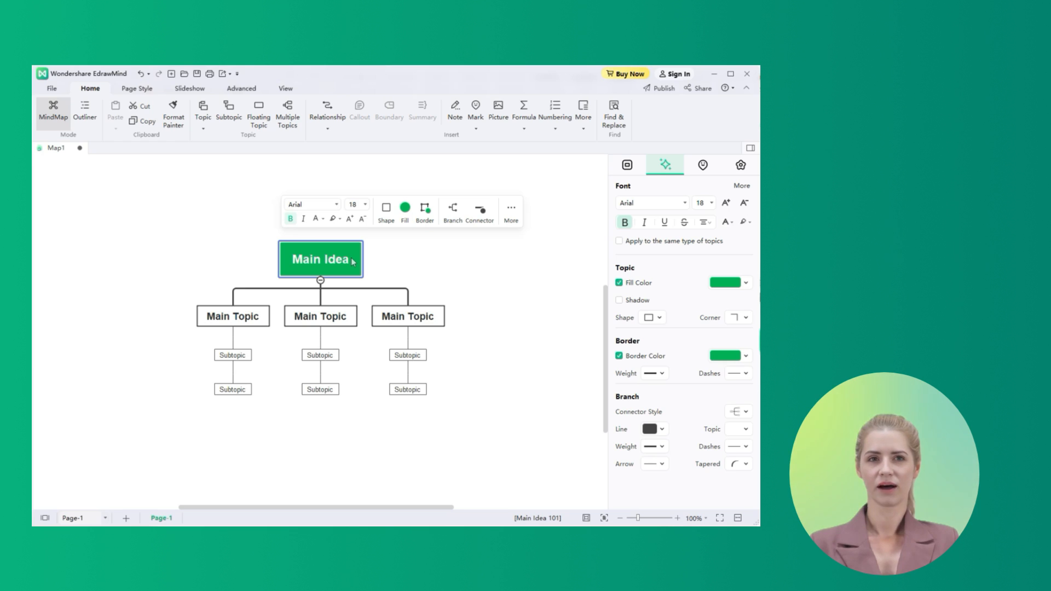
left_click(451, 315)
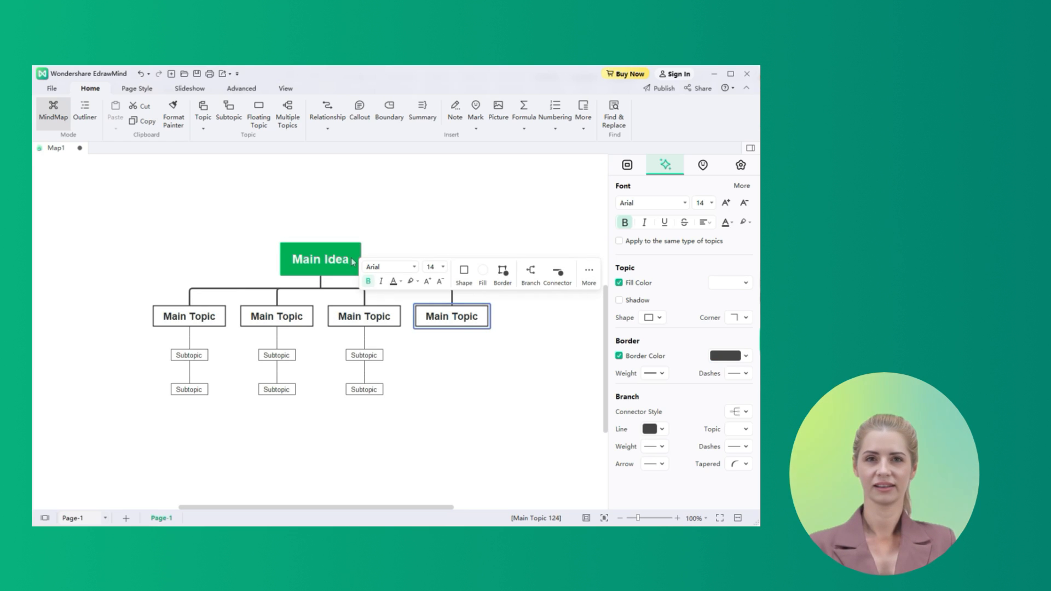
left_click(451, 389)
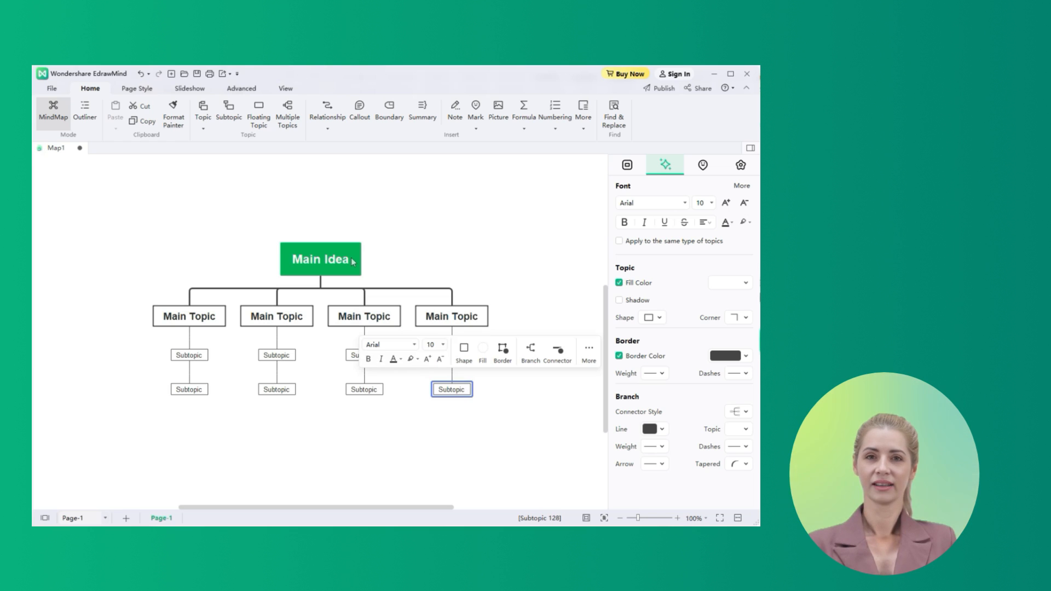
mouse_move(351, 261)
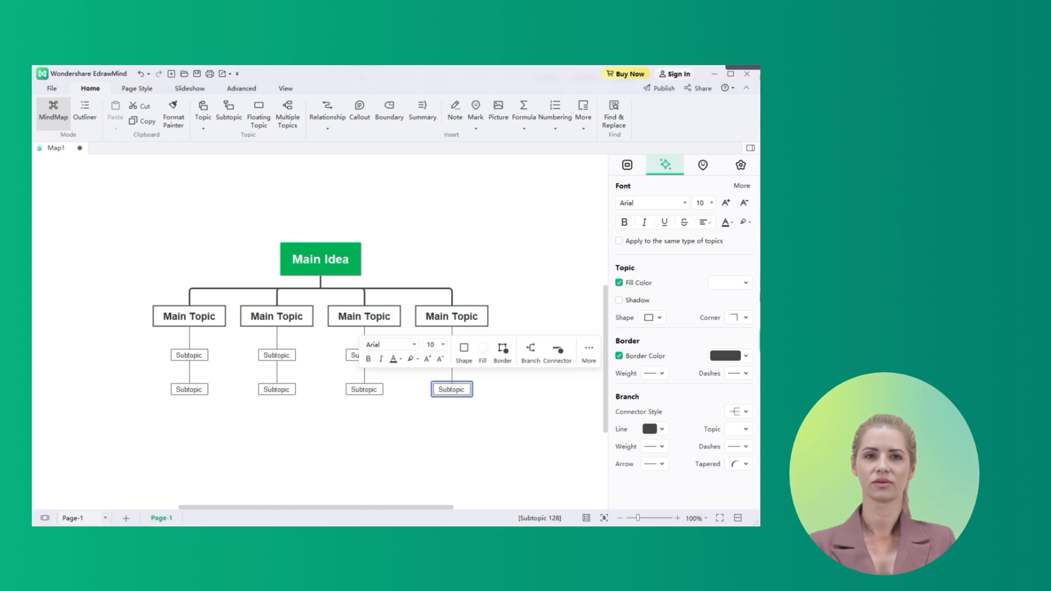
Select the rightmost Main Topic, then Main Idea to show its fill, border and branch style.
left_click(490, 341)
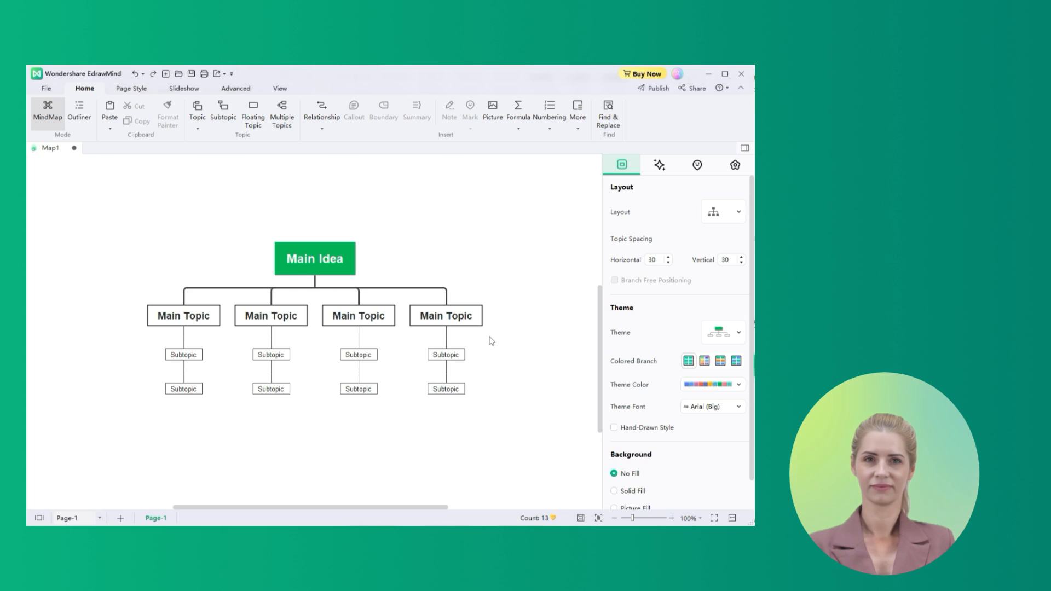
mouse_move(447, 342)
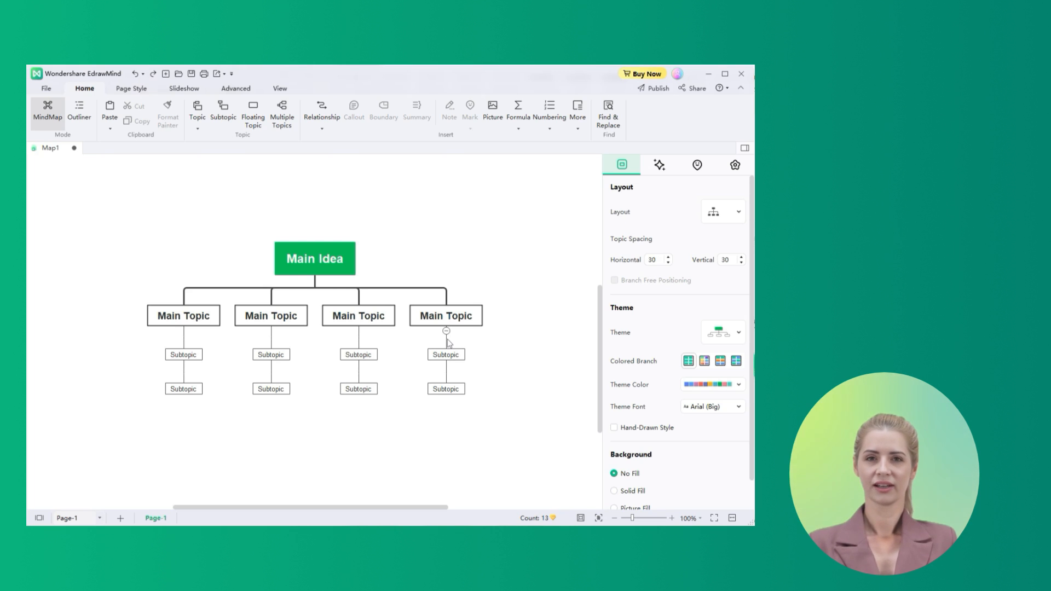
left_click(446, 315)
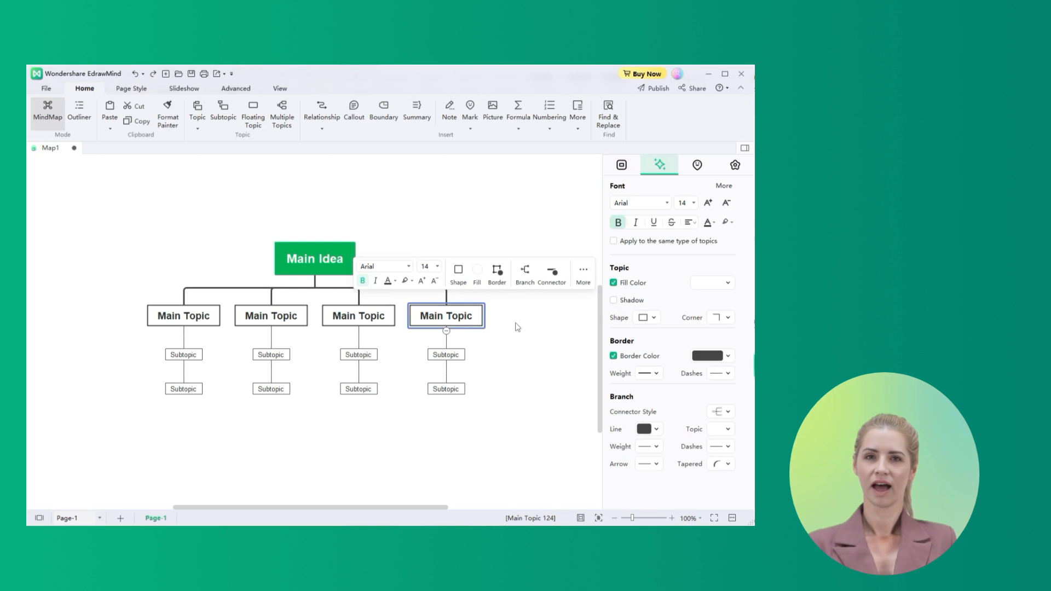
mouse_move(660, 464)
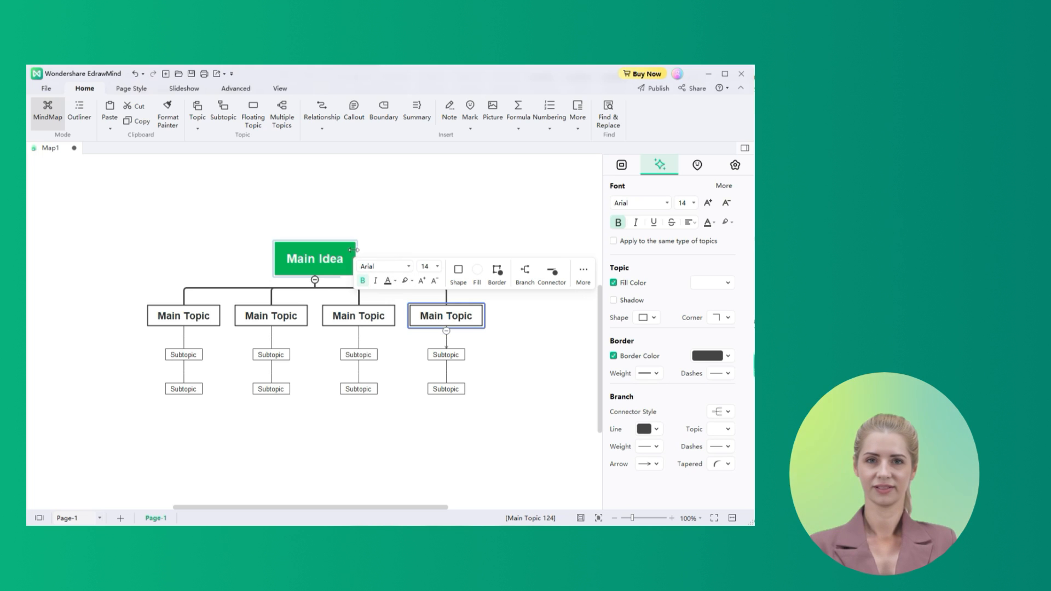
left_click(314, 259)
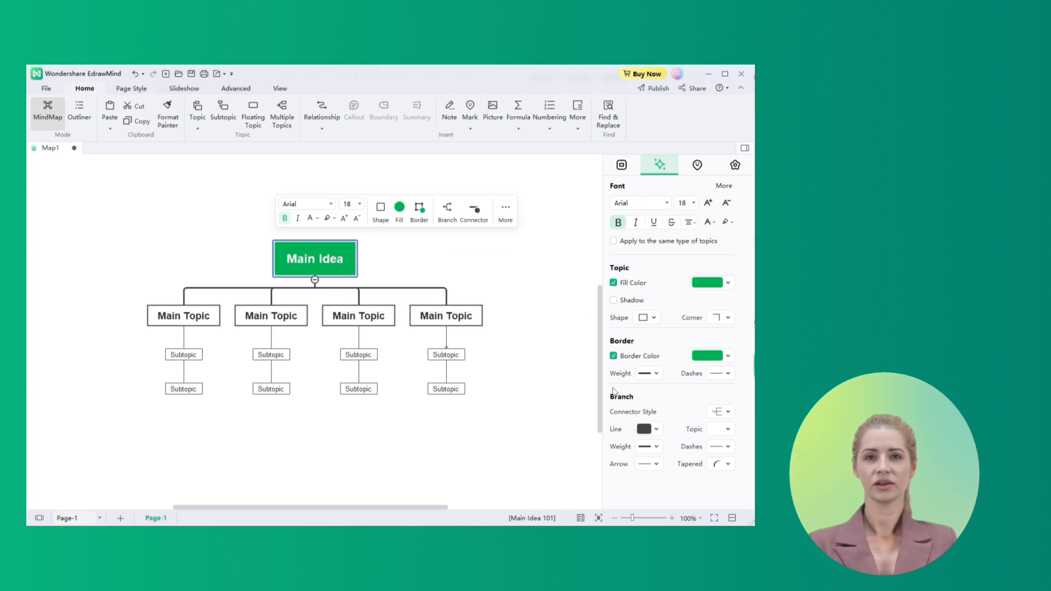
mouse_move(651, 440)
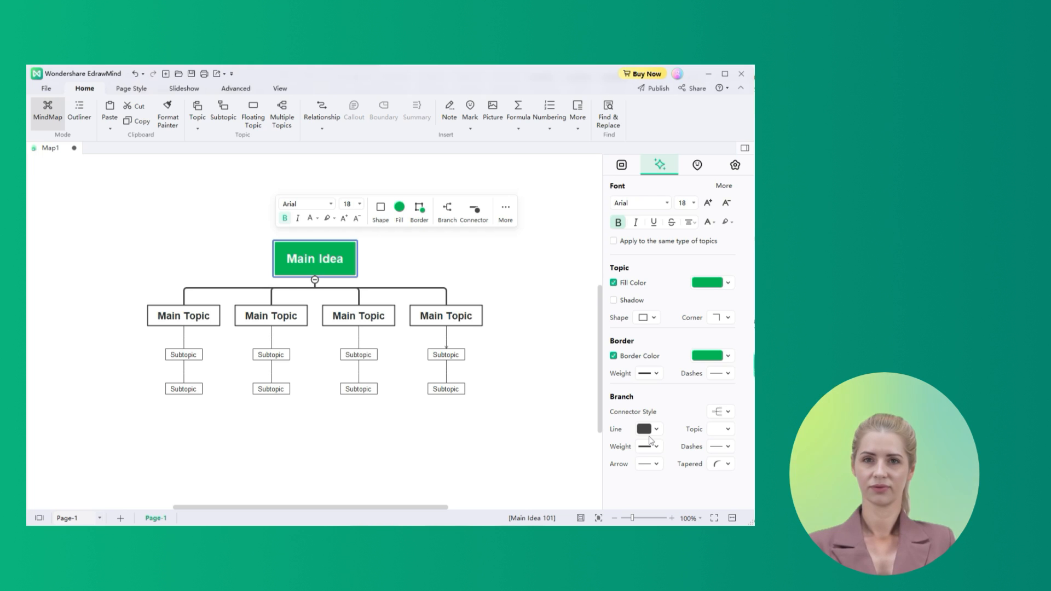
mouse_move(649, 417)
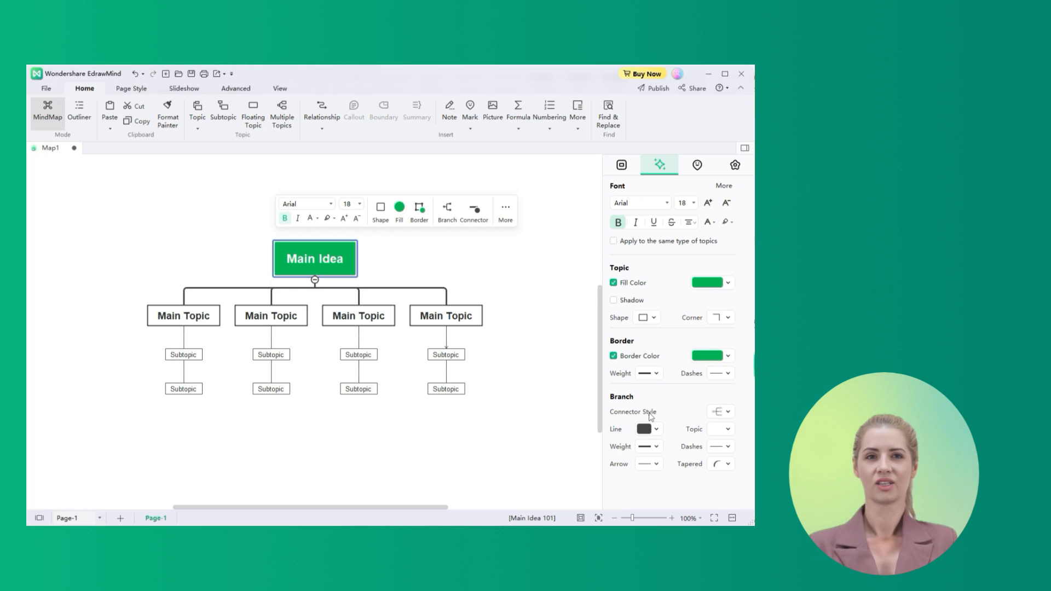
Try oval and rectangle shapes for Main Idea, then settle on the rounded pill shape.
left_click(646, 318)
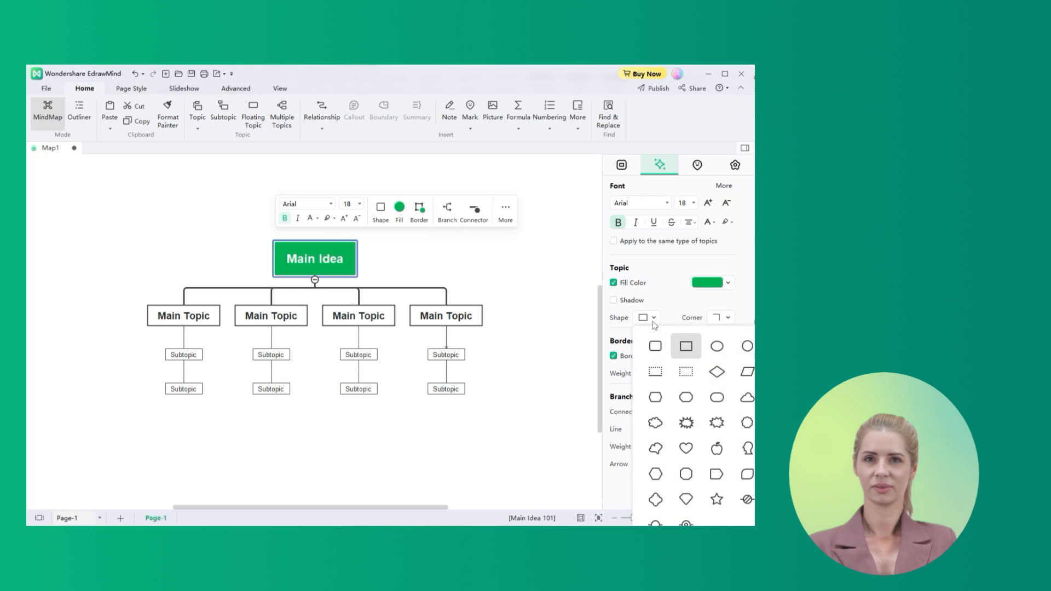
left_click(716, 346)
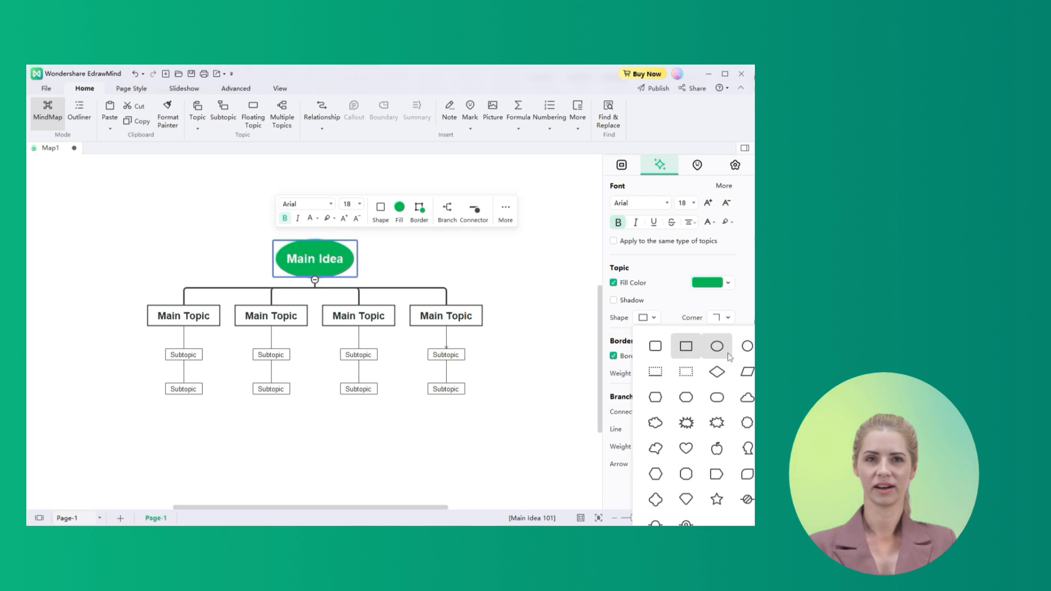
left_click(655, 347)
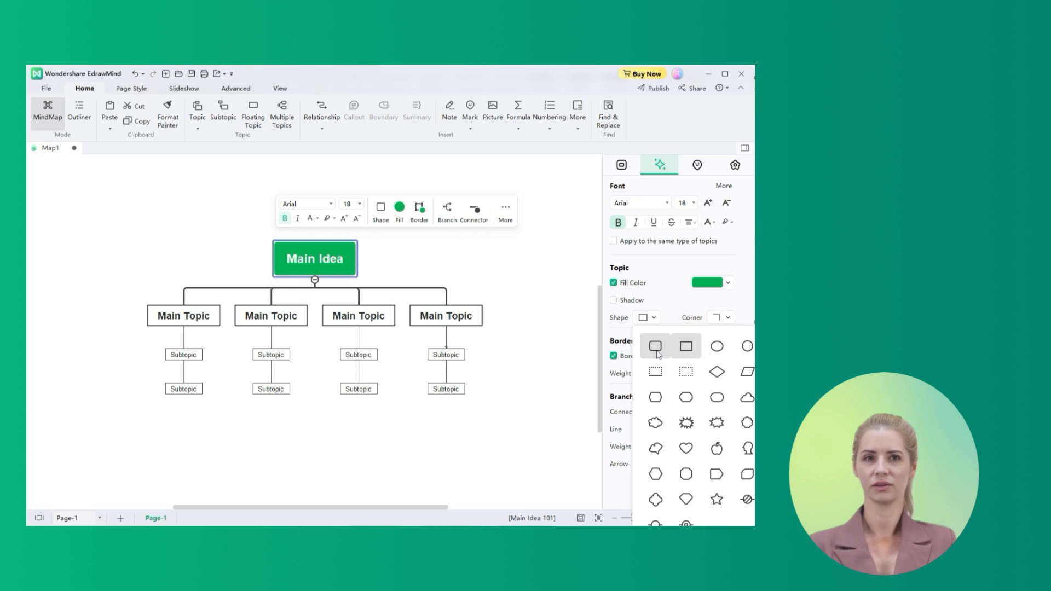
left_click(685, 346)
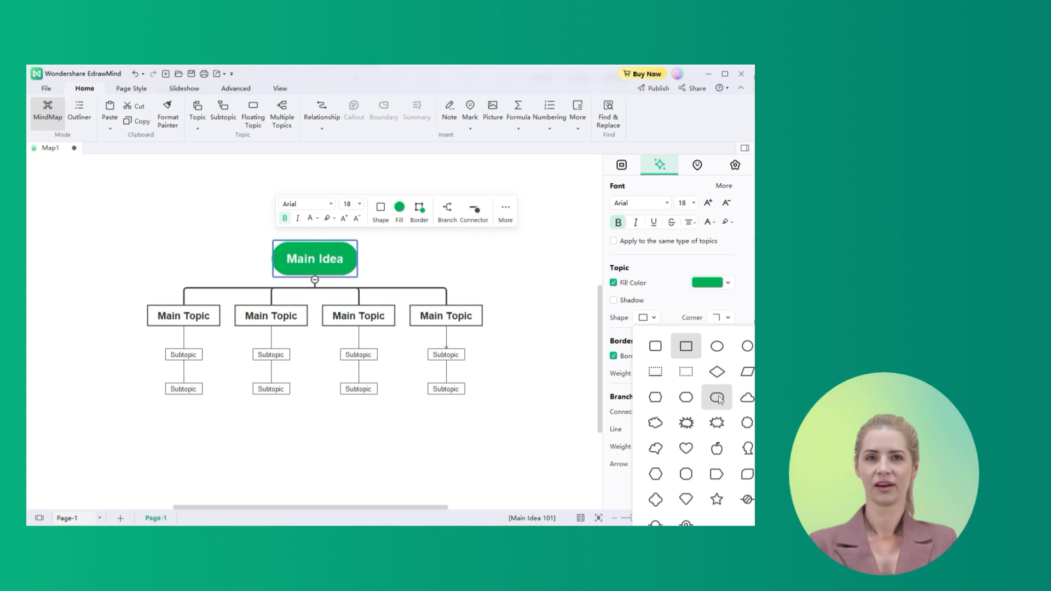
left_click(716, 396)
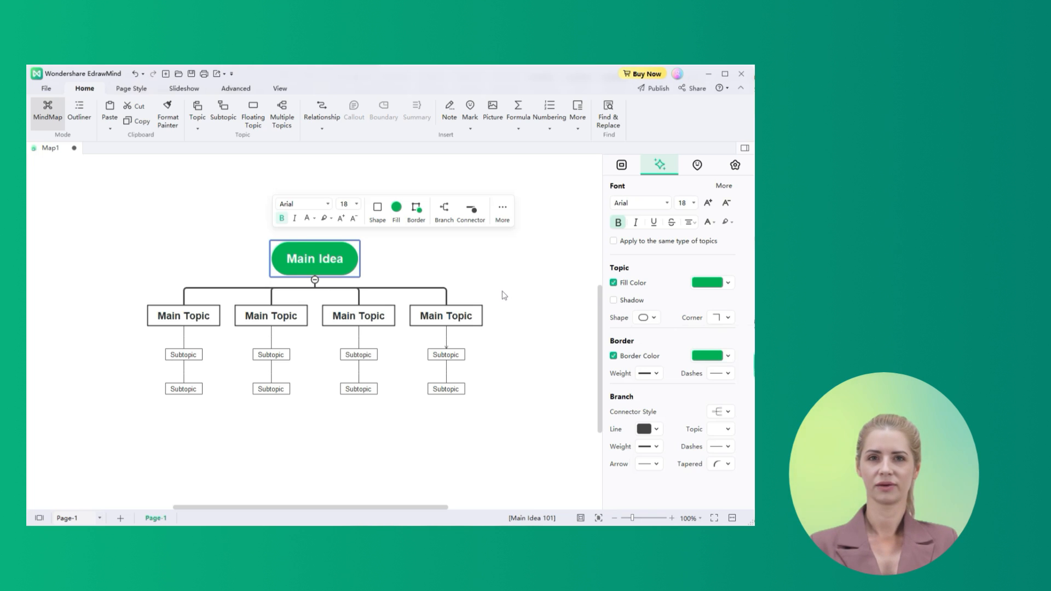
mouse_move(156, 223)
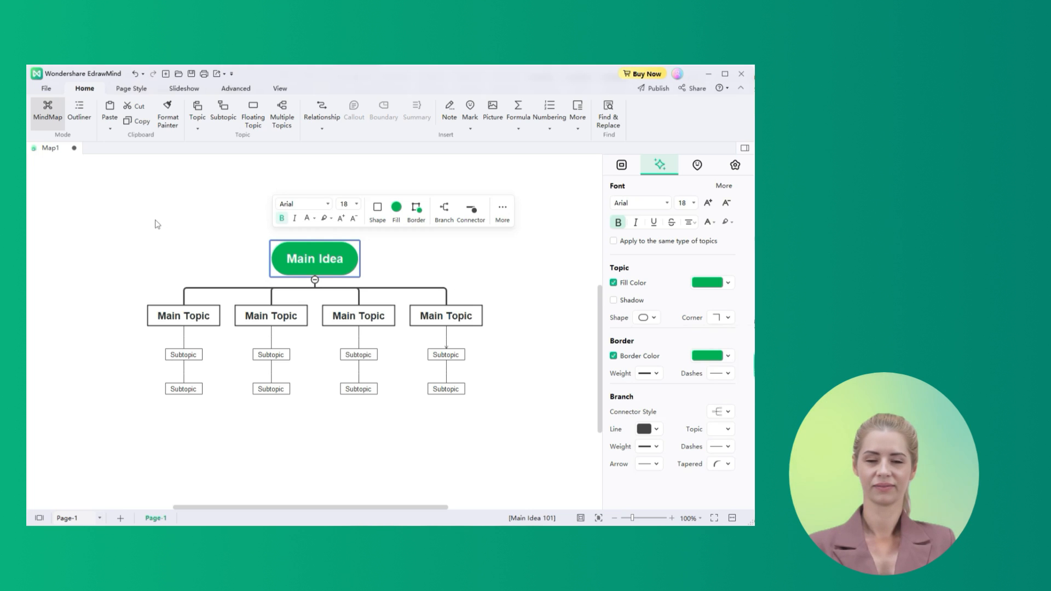
Place a floating topic top-left and edit its relationship label to Main Idea as A1.
left_click(253, 114)
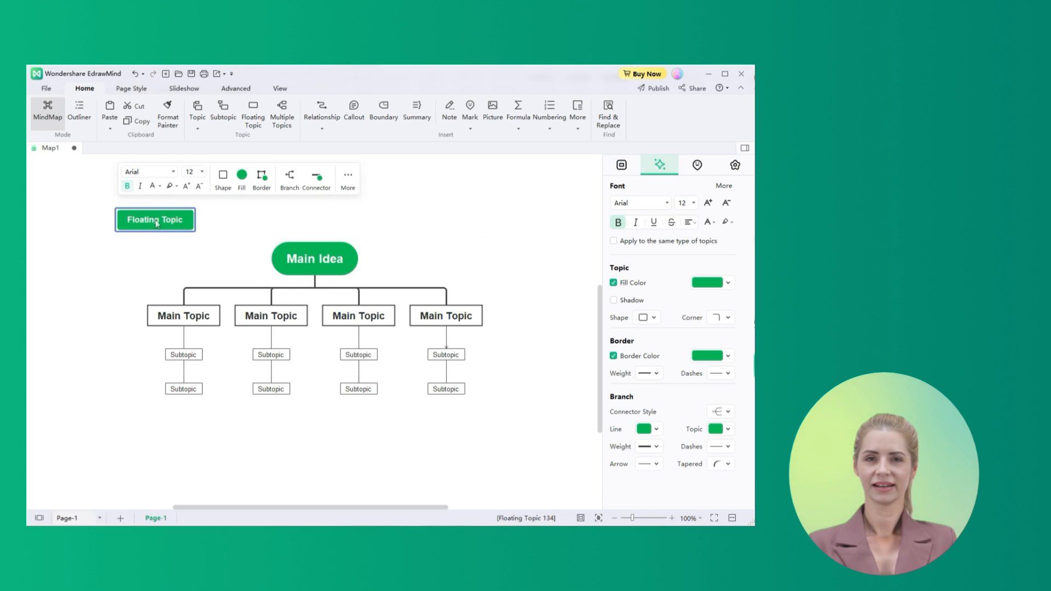
mouse_move(237, 192)
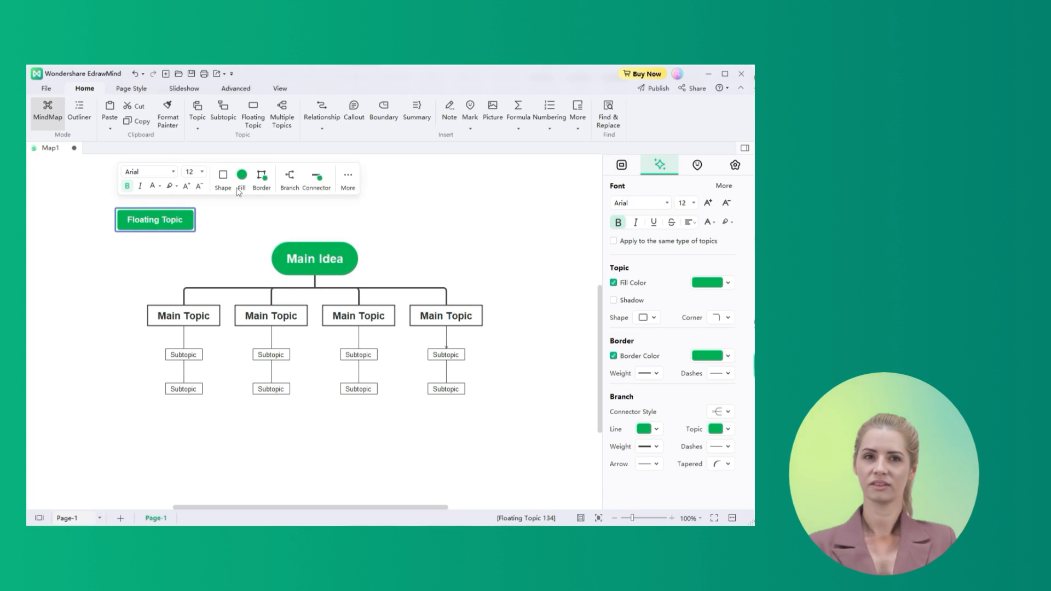
mouse_move(277, 167)
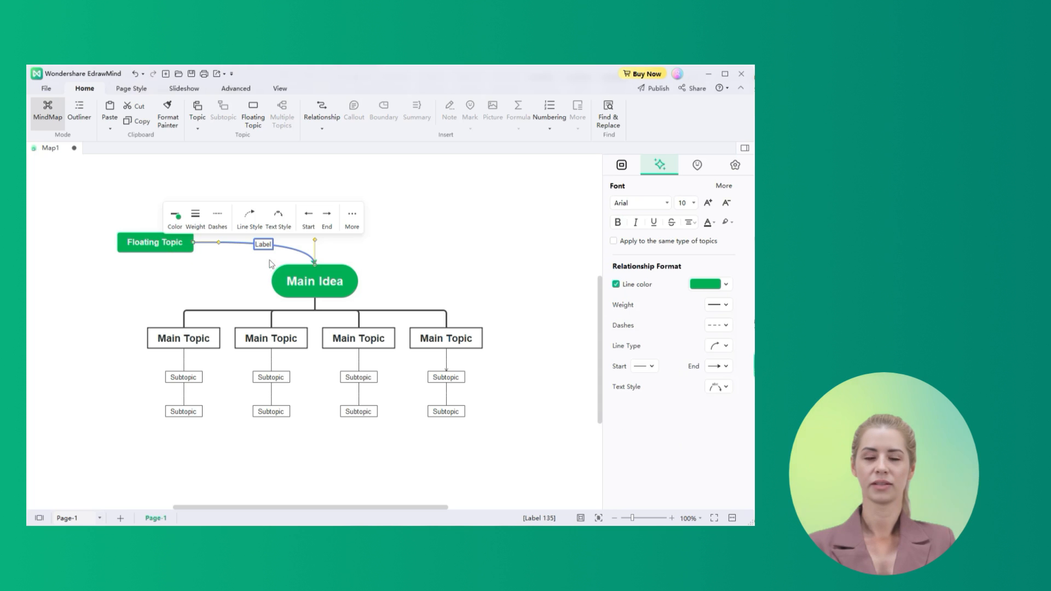
double_click(262, 244)
type("A")
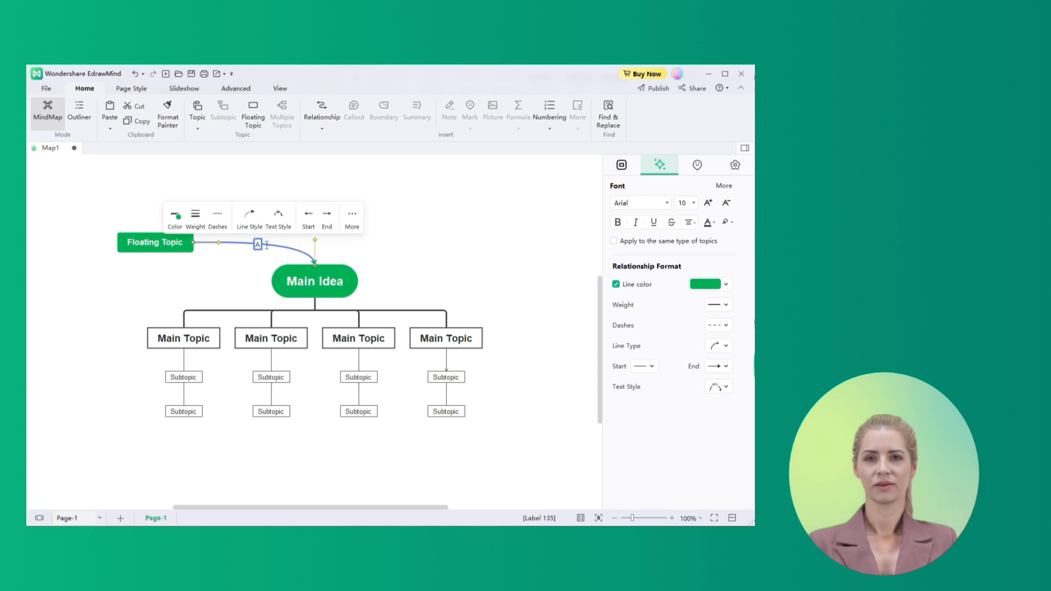
left_click(262, 260)
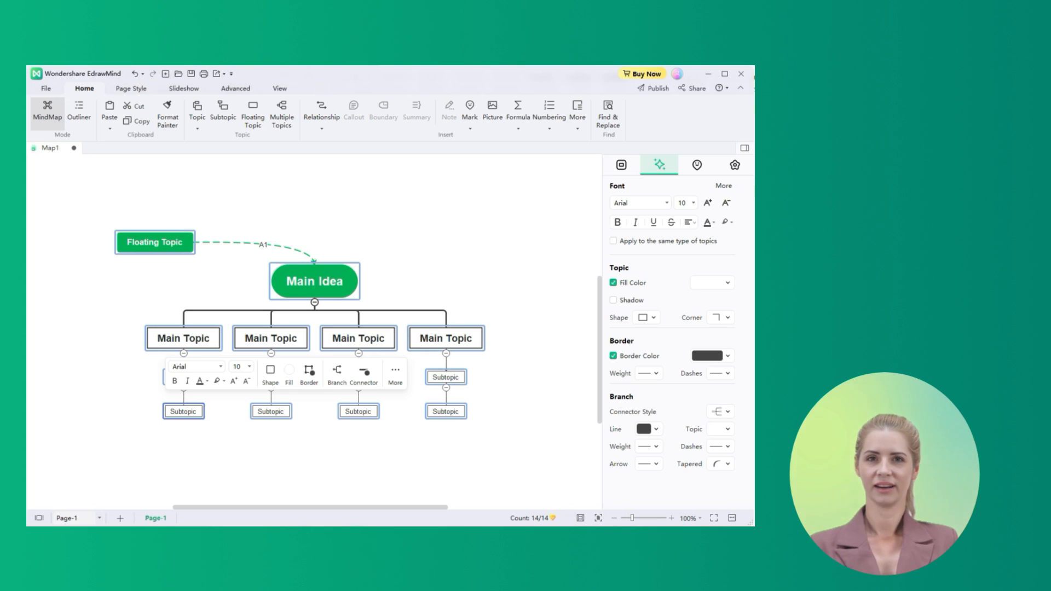
mouse_move(566, 286)
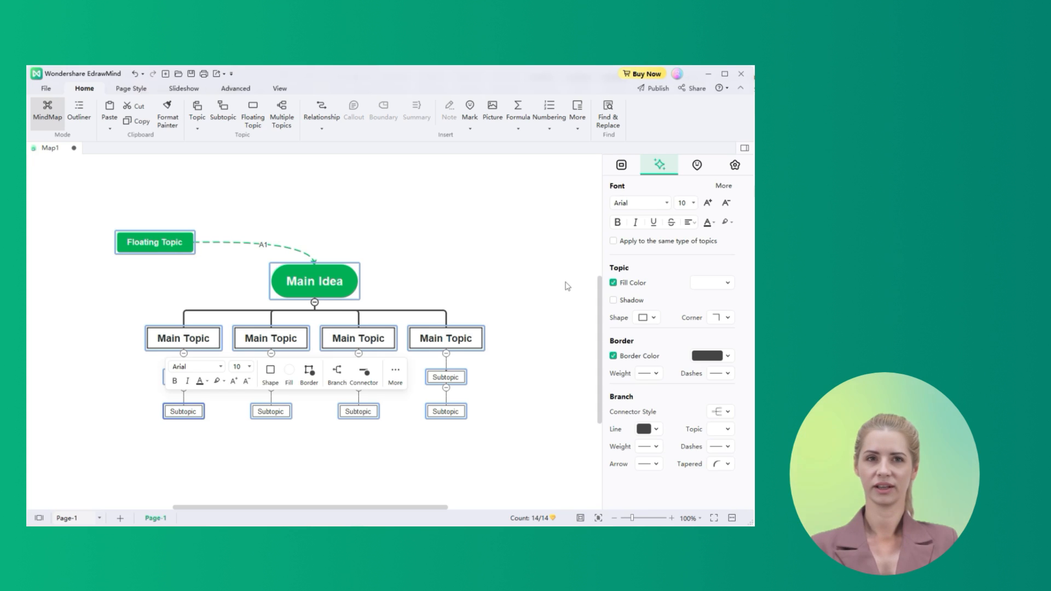
left_click(621, 165)
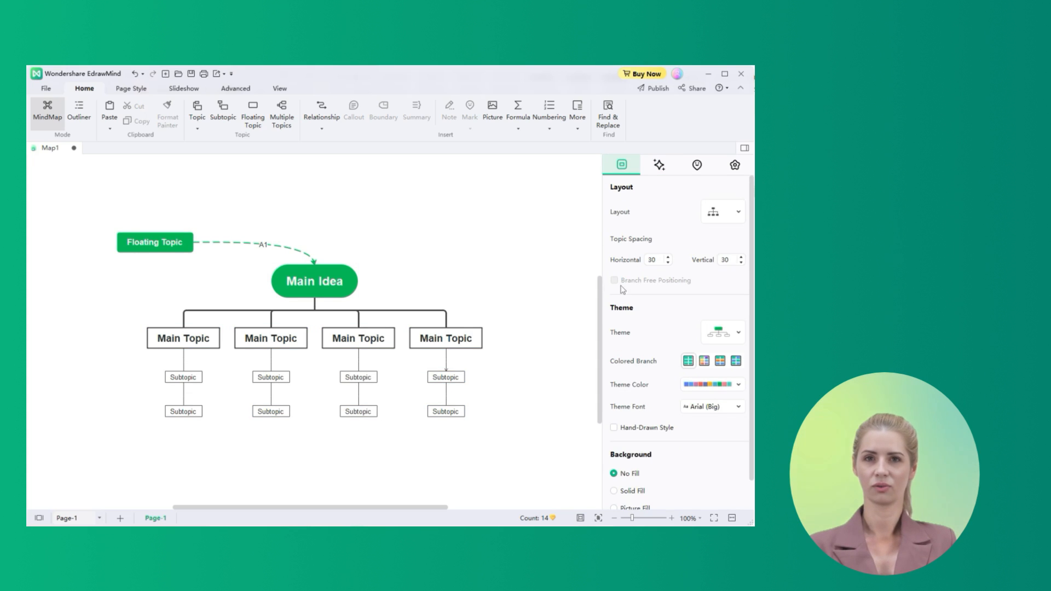
left_click(722, 333)
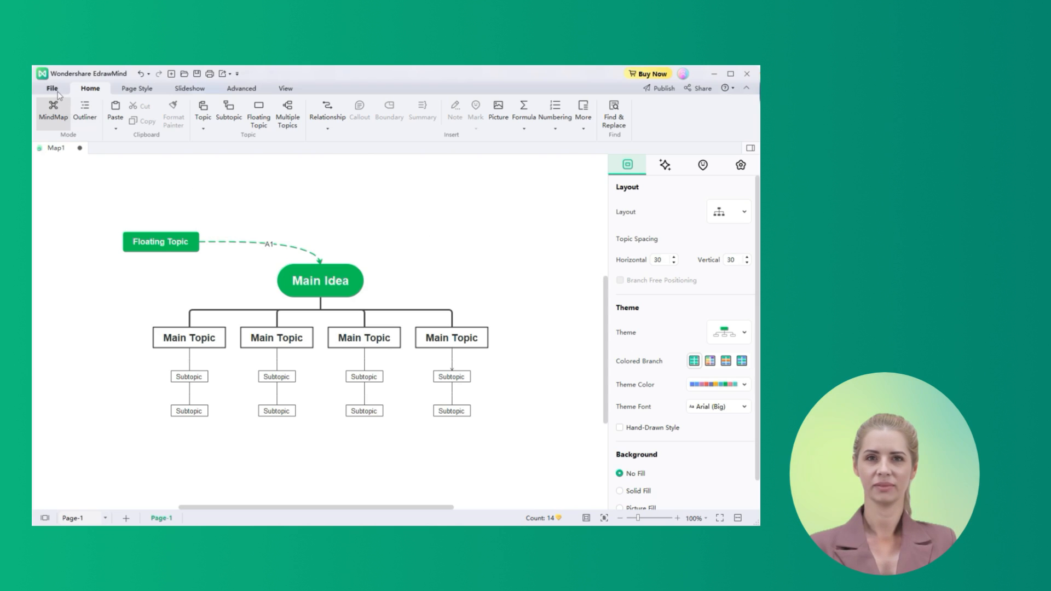
Go to the File page and show all local example templates via More Templates.
left_click(51, 88)
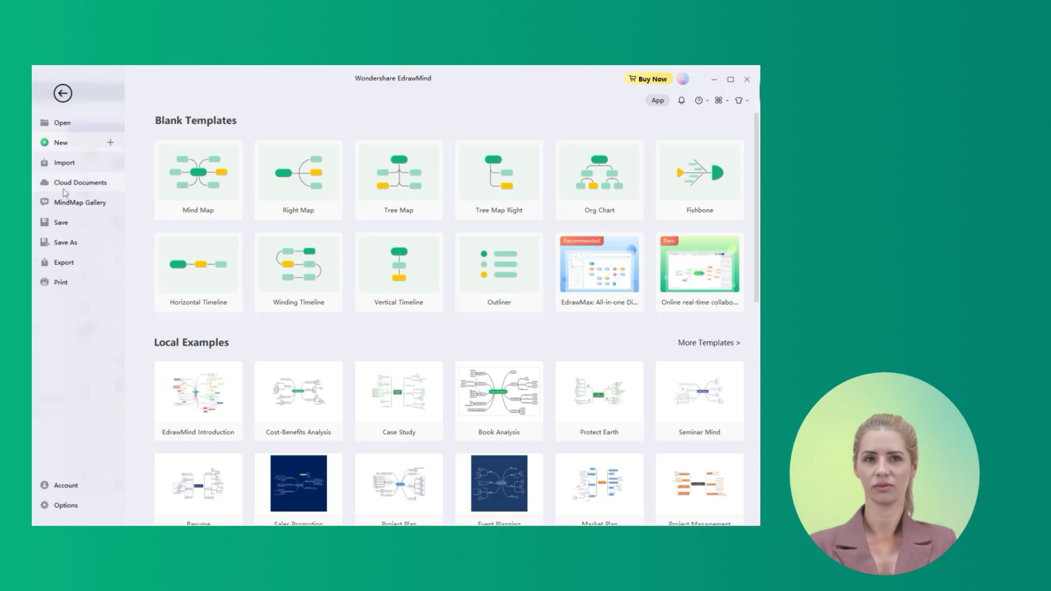
mouse_move(63, 261)
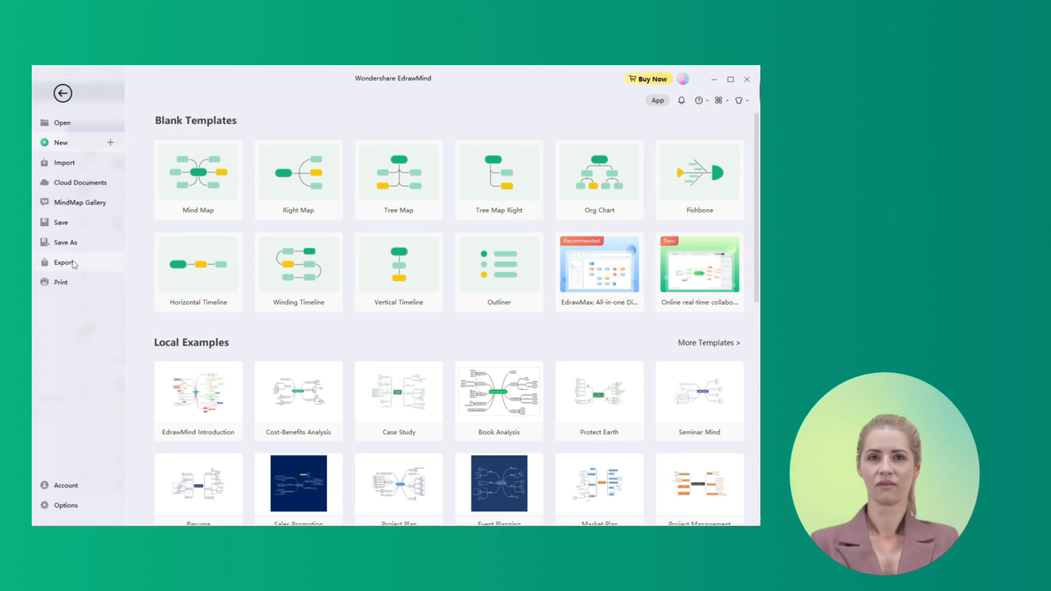
left_click(64, 262)
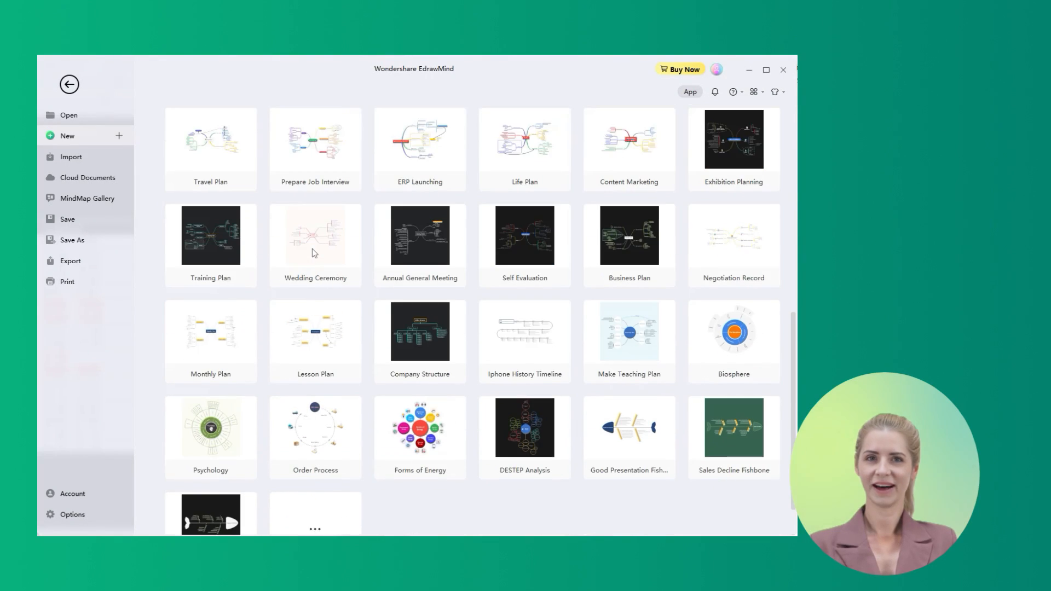
Search the online MindMap Gallery for 'flowchart' and scroll through the results.
left_click(88, 198)
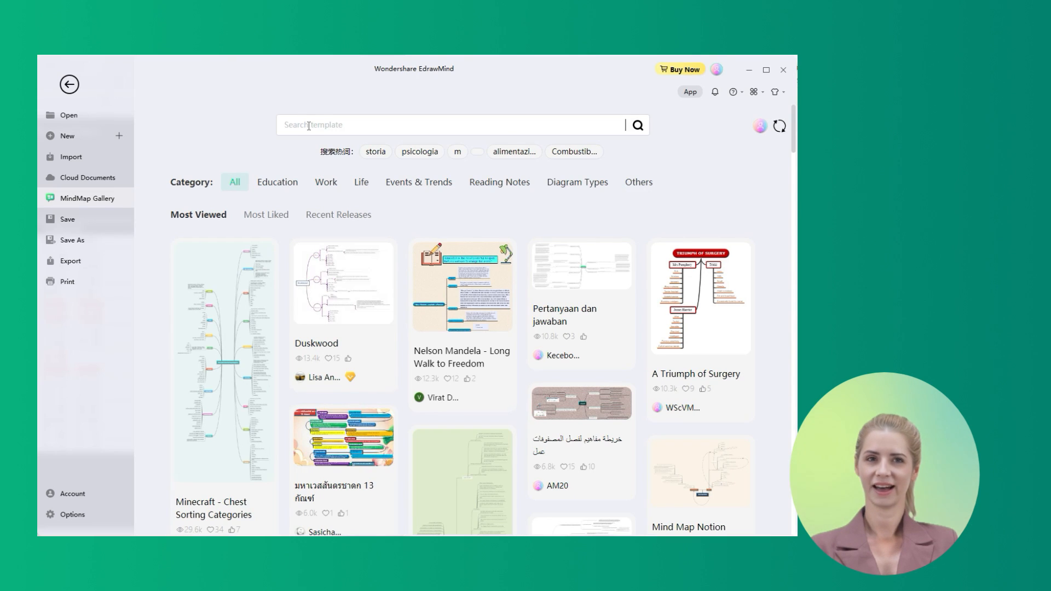
type("flowc")
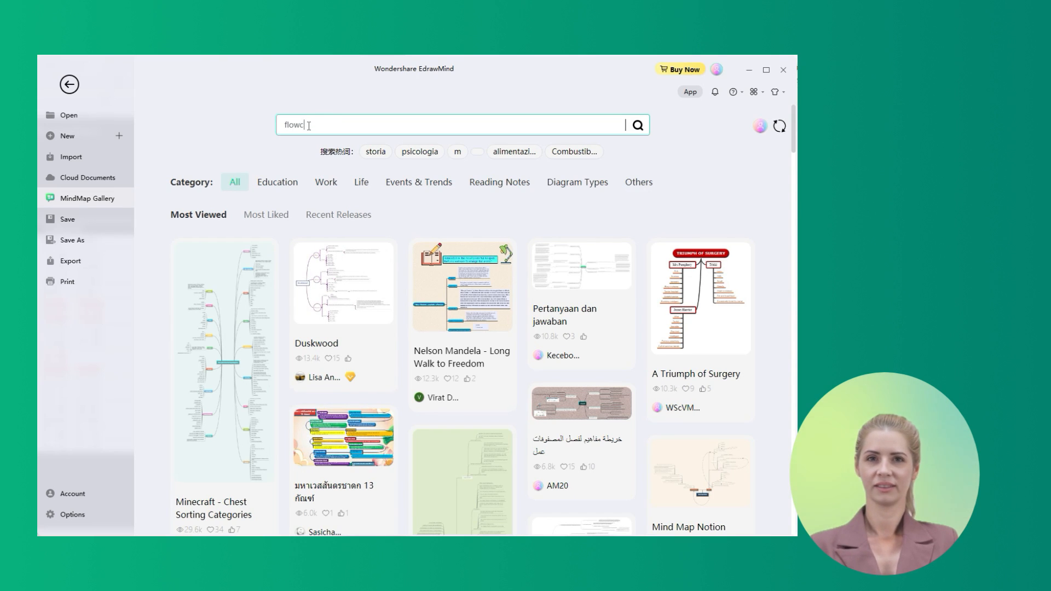
left_click(636, 125)
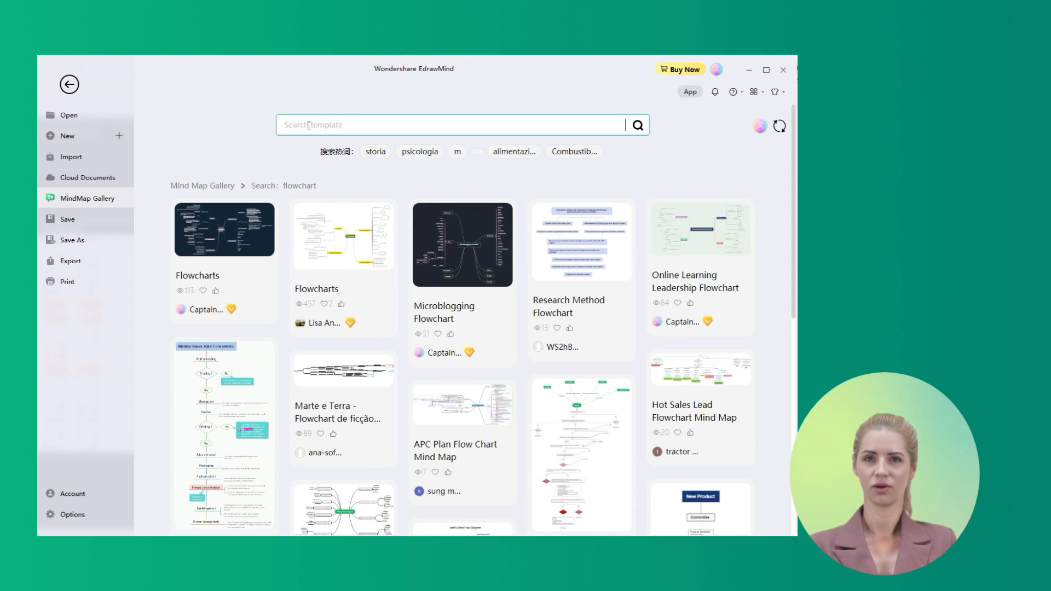
scroll("down", 3)
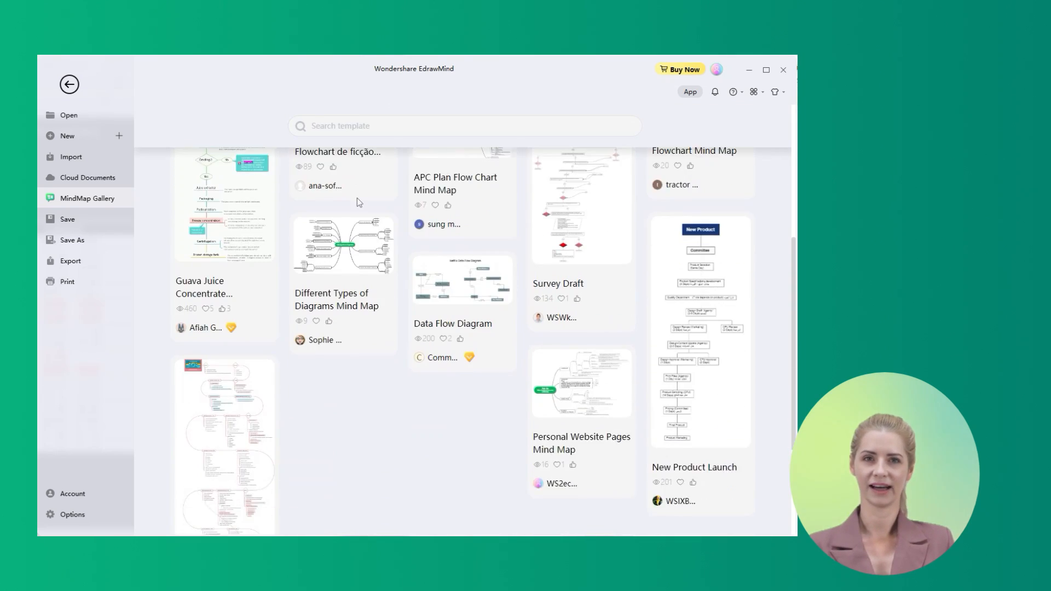